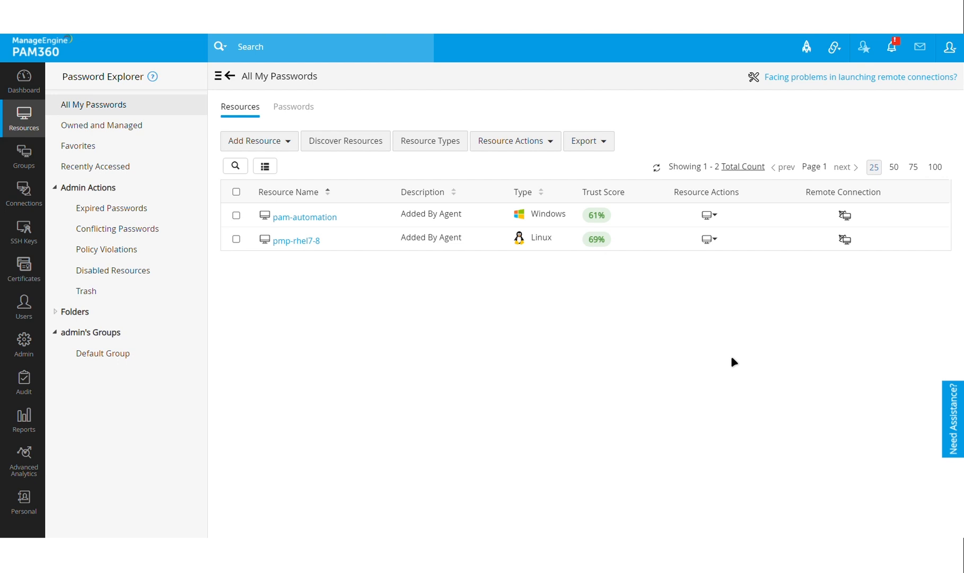
{"action": "mouse_move", "coordinate": [361, 353]}
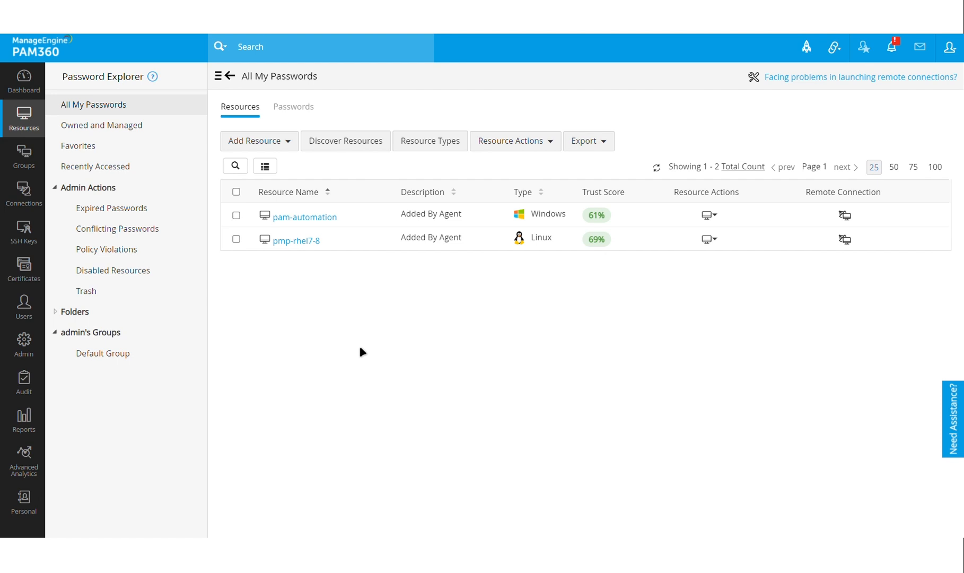
{"action": "mouse_move", "coordinate": [24, 345]}
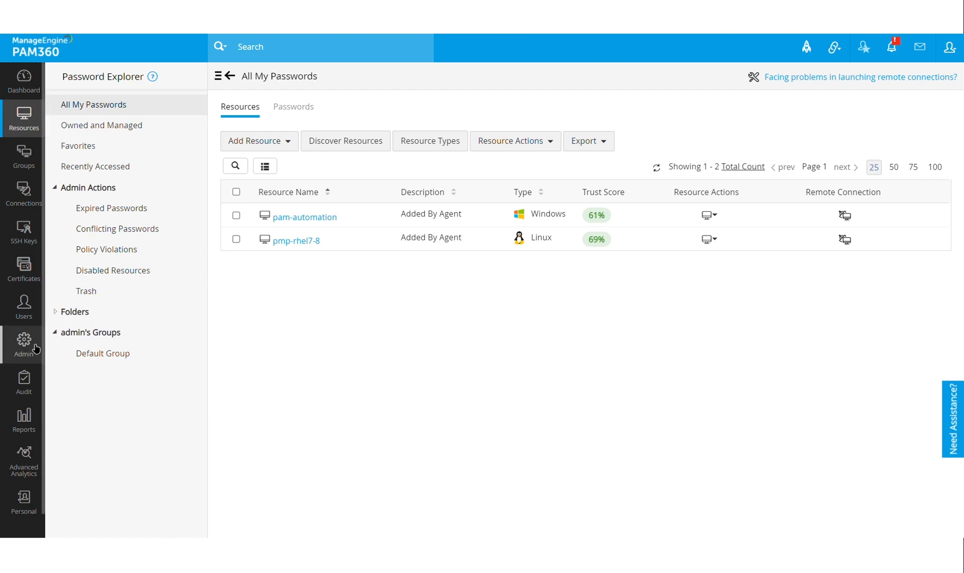
Show the Admin settings overview down to the PAM360 Agents section with Windows Domain Agent and Linux Agent.
{"action": "left_click", "coordinate": [23, 344]}
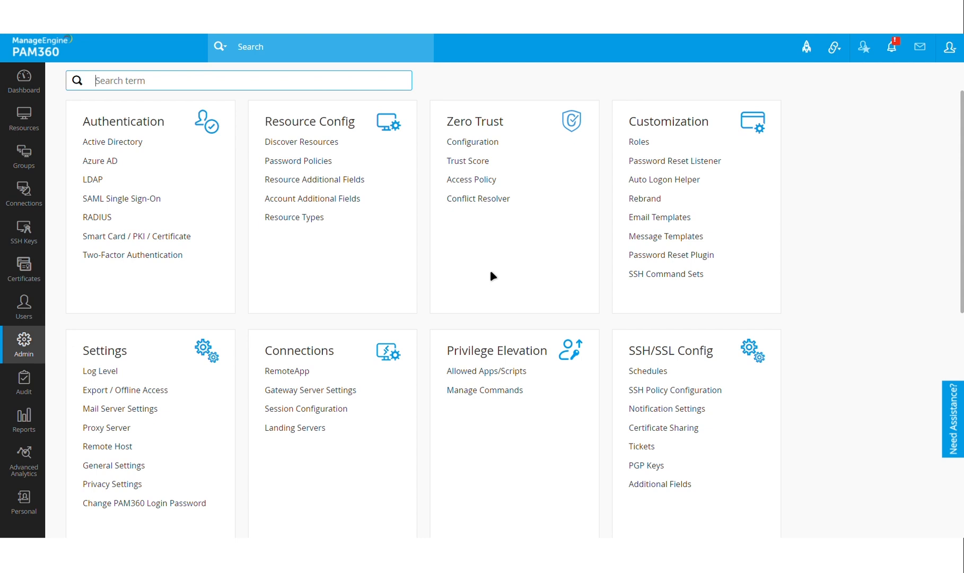
{"action": "scroll", "scroll_direction": "down", "scroll_amount": 3}
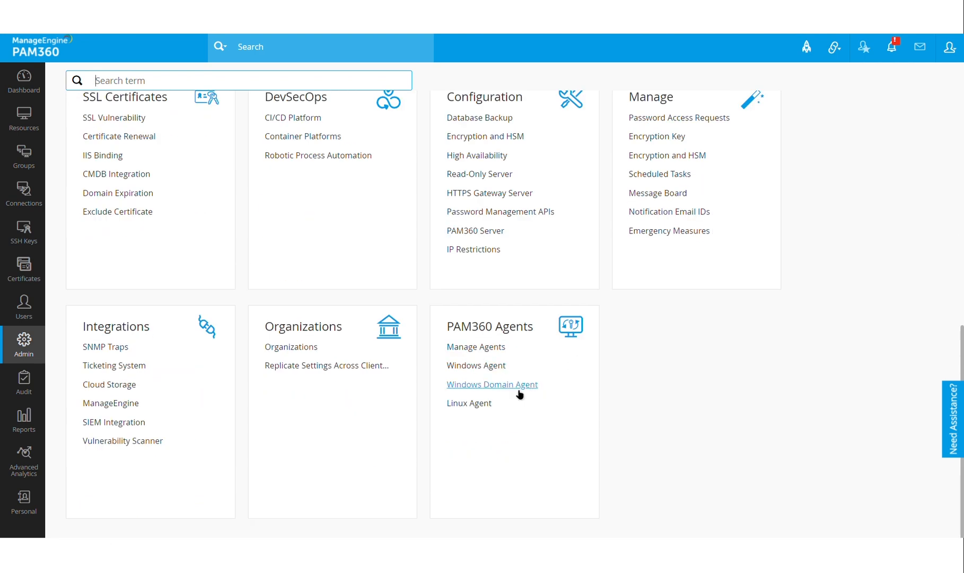
{"action": "mouse_move", "coordinate": [637, 439]}
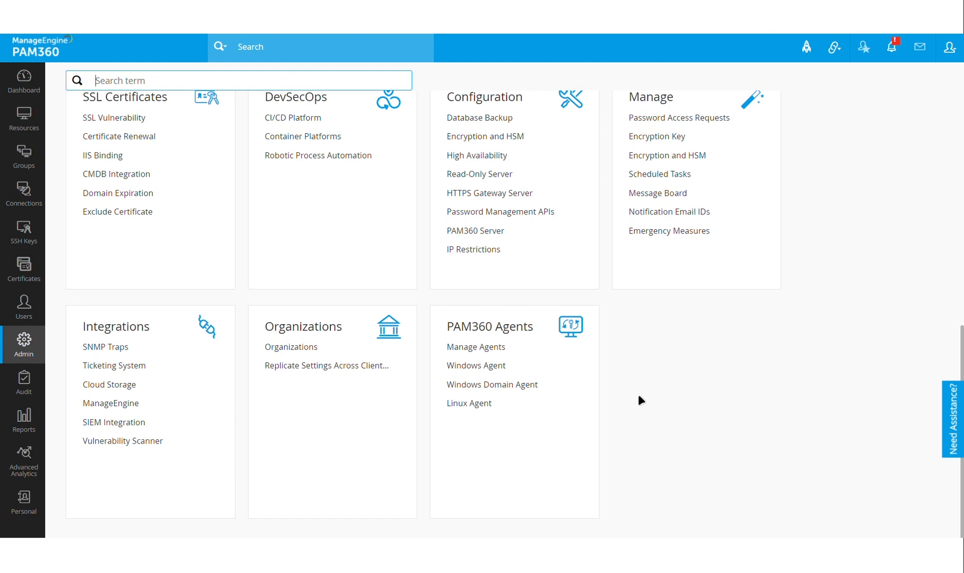
{"action": "mouse_move", "coordinate": [476, 365]}
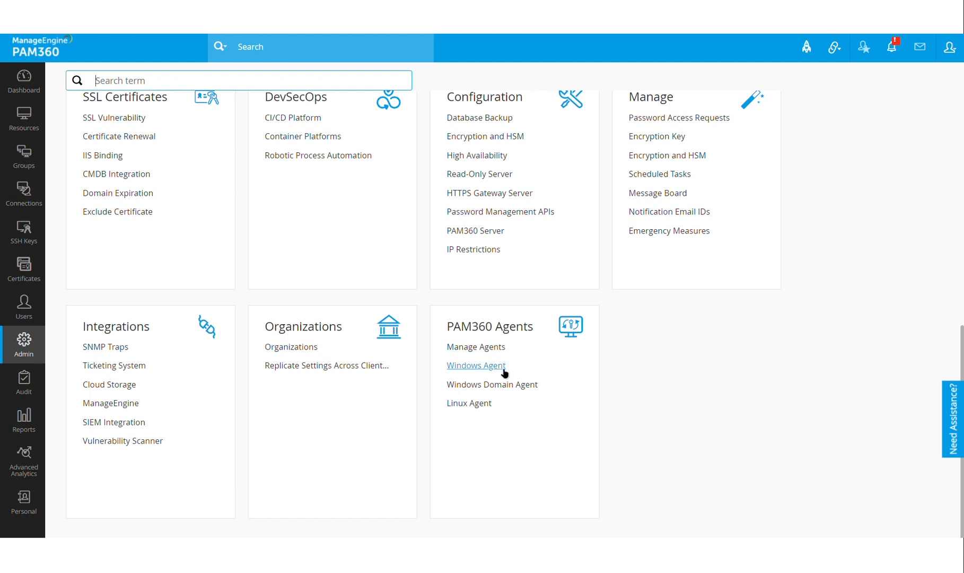
{"action": "mouse_move", "coordinate": [667, 410]}
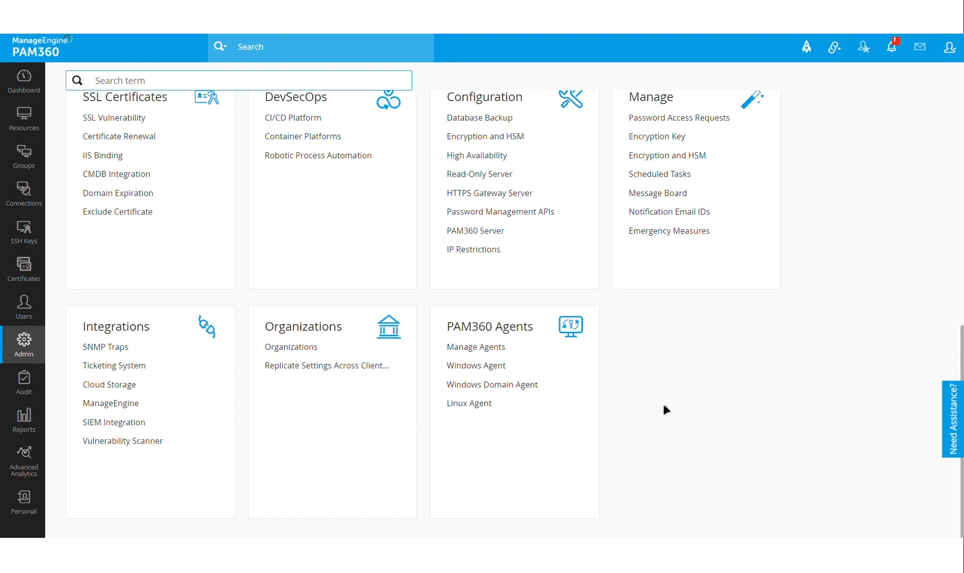
{"action": "mouse_move", "coordinate": [475, 365]}
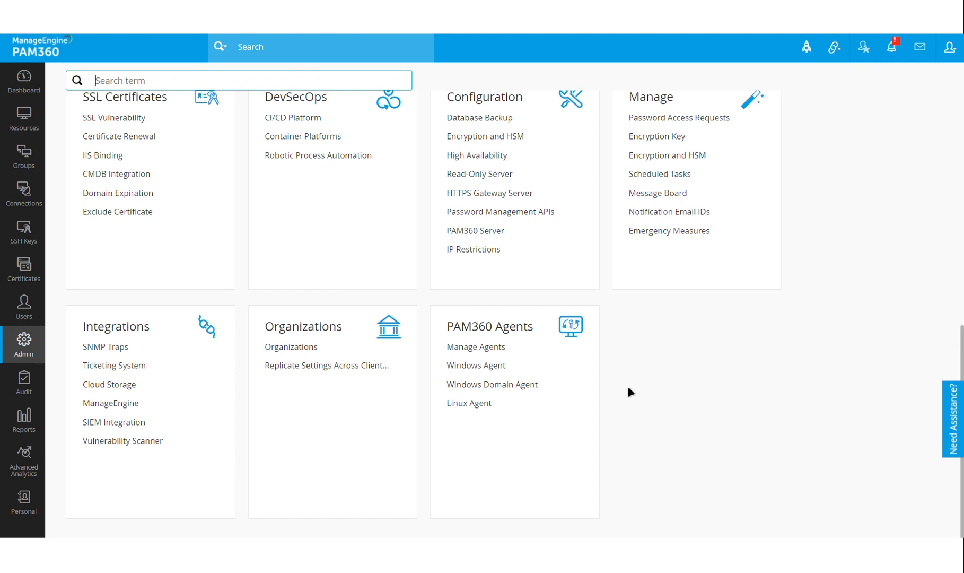
{"action": "mouse_move", "coordinate": [475, 365]}
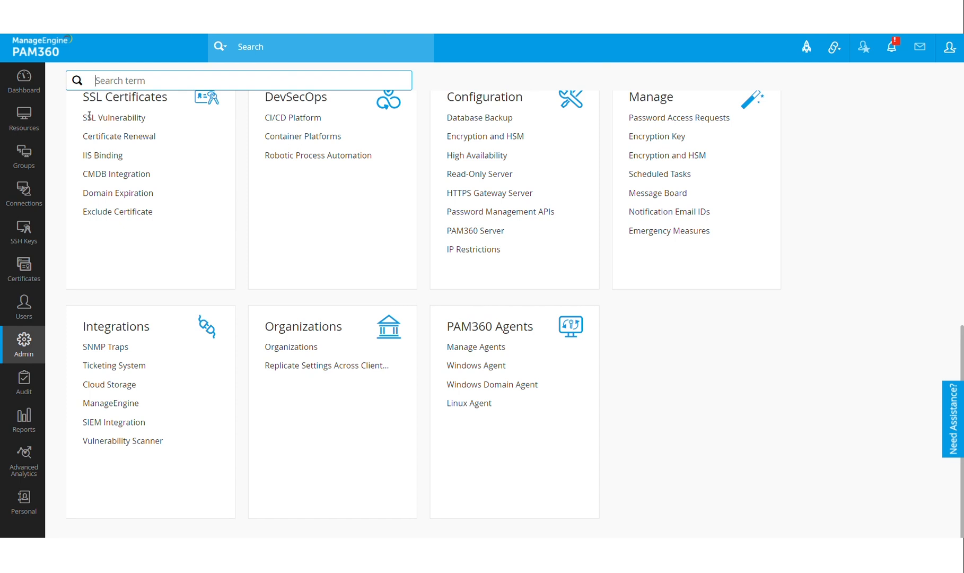
Return to Resources > All My Passwords showing two agent-added resources scored 61% and 69%.
{"action": "left_click", "coordinate": [23, 117]}
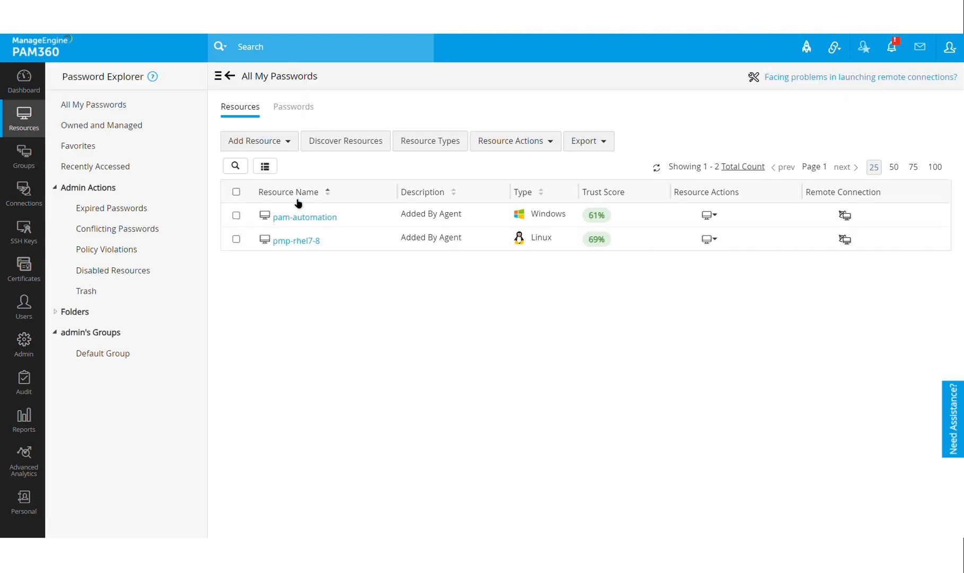
{"action": "left_click", "coordinate": [93, 104]}
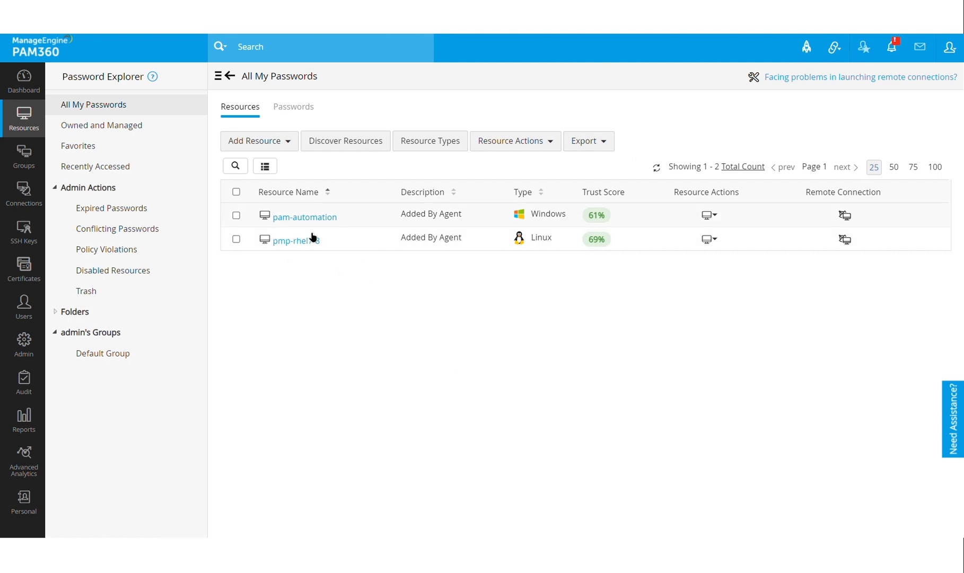
{"action": "mouse_move", "coordinate": [338, 355]}
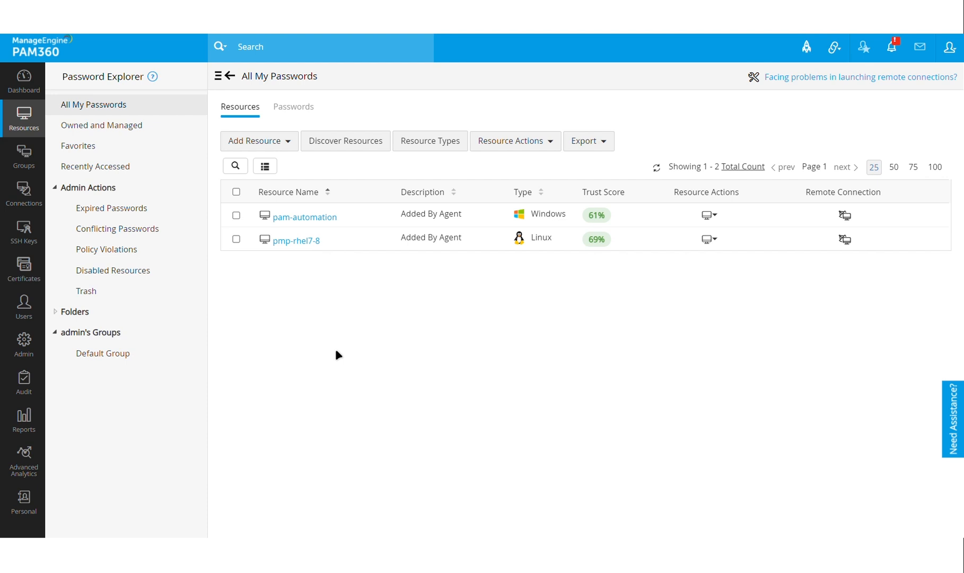
{"action": "mouse_move", "coordinate": [621, 262]}
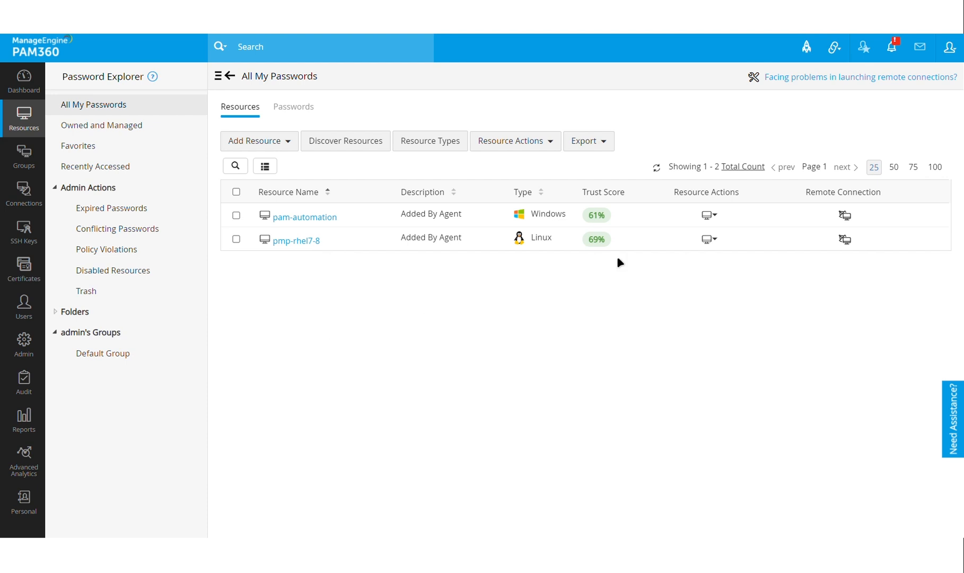
{"action": "mouse_move", "coordinate": [621, 226]}
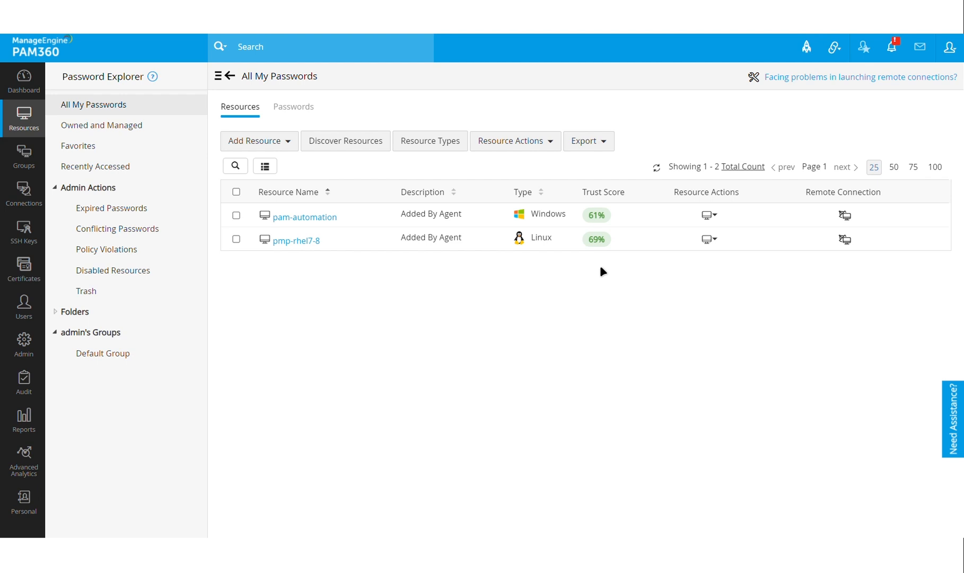
{"action": "mouse_move", "coordinate": [363, 361]}
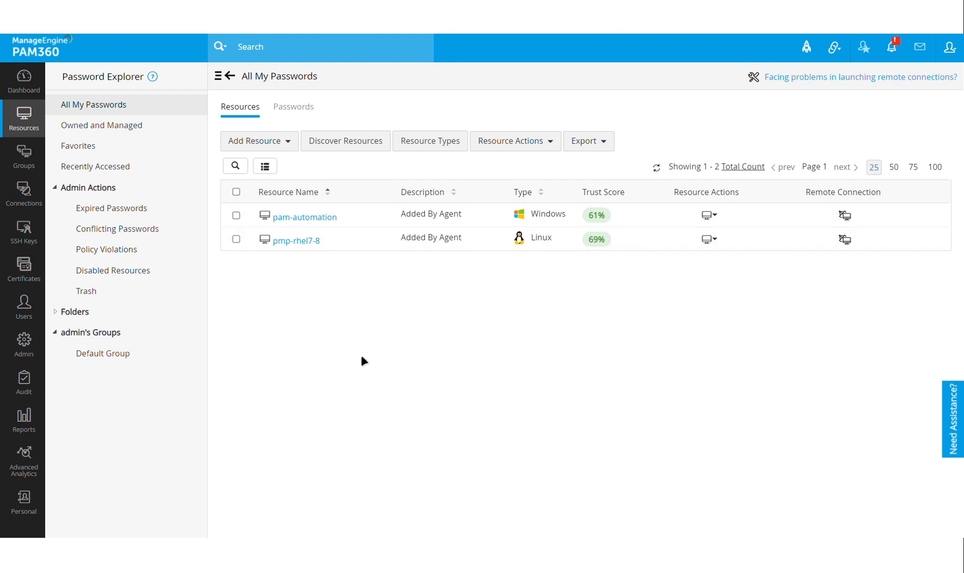
{"action": "mouse_move", "coordinate": [348, 217]}
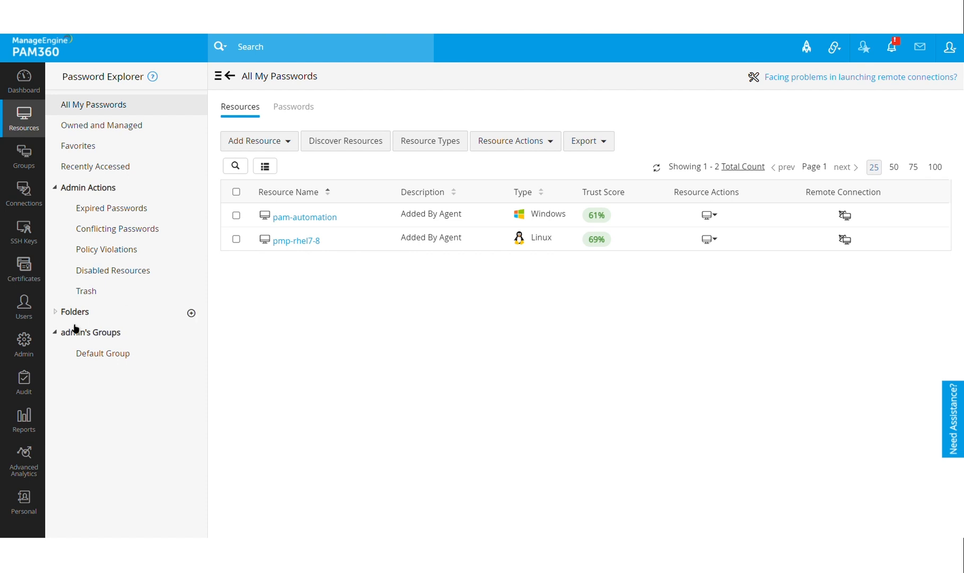
Reach the Zero Trust configuration's Resource Score Parameters from the Admin overview.
{"action": "left_click", "coordinate": [24, 344]}
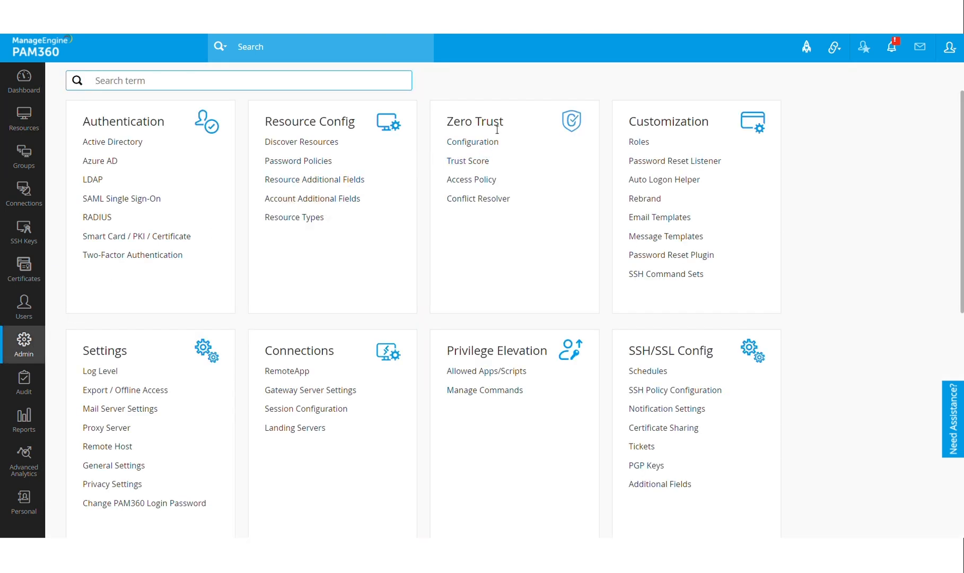
{"action": "left_click", "coordinate": [472, 141]}
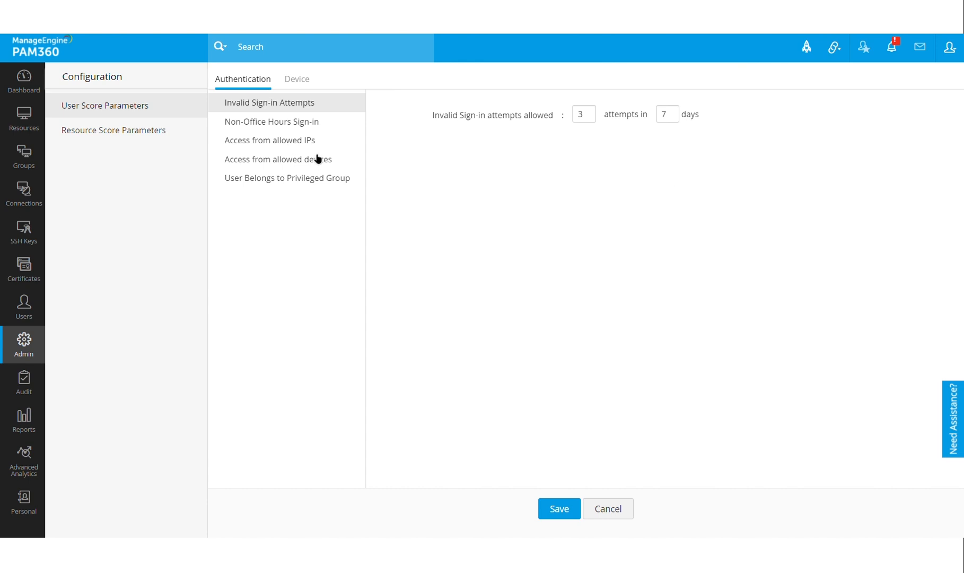
{"action": "mouse_move", "coordinate": [173, 163]}
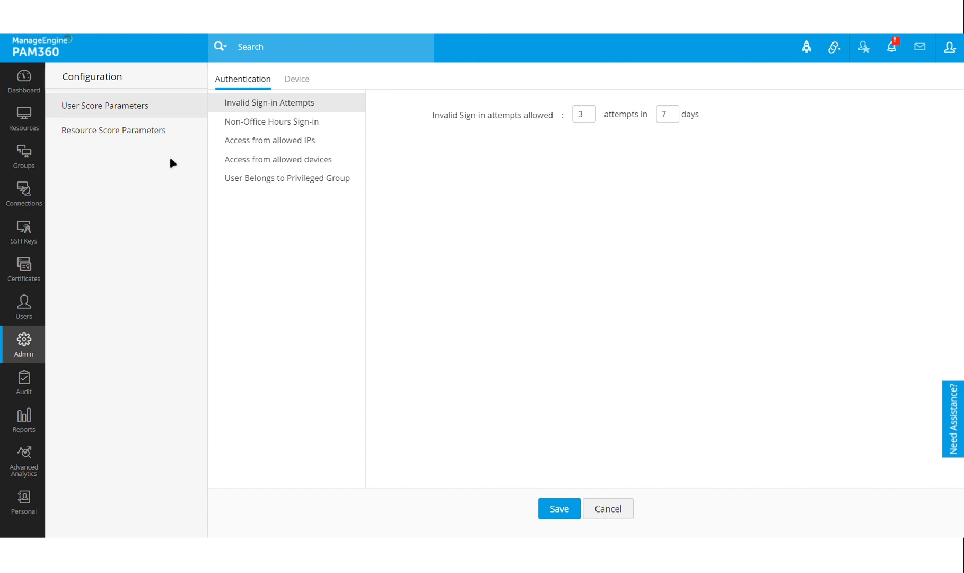
{"action": "left_click", "coordinate": [113, 129]}
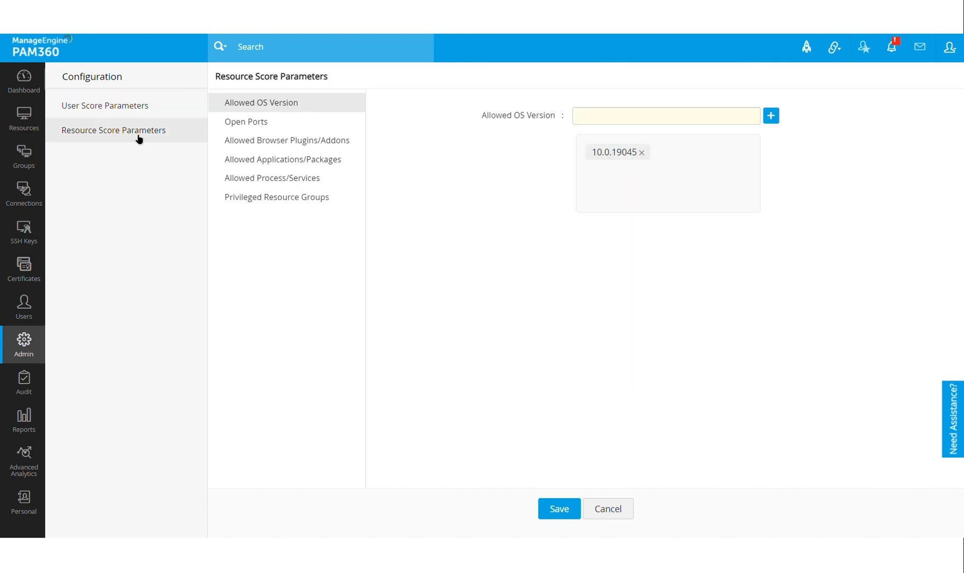
{"action": "mouse_move", "coordinate": [336, 116]}
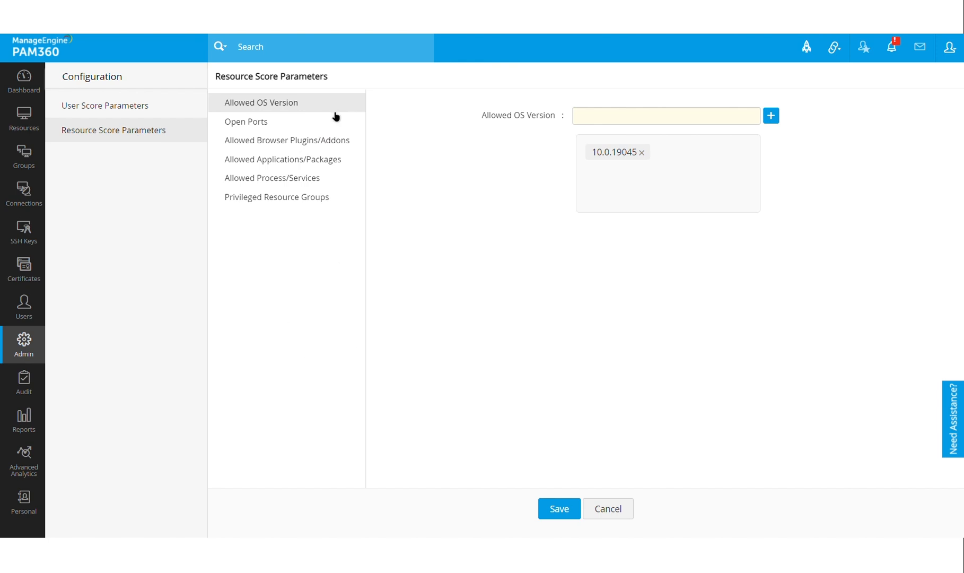
{"action": "mouse_move", "coordinate": [288, 138]}
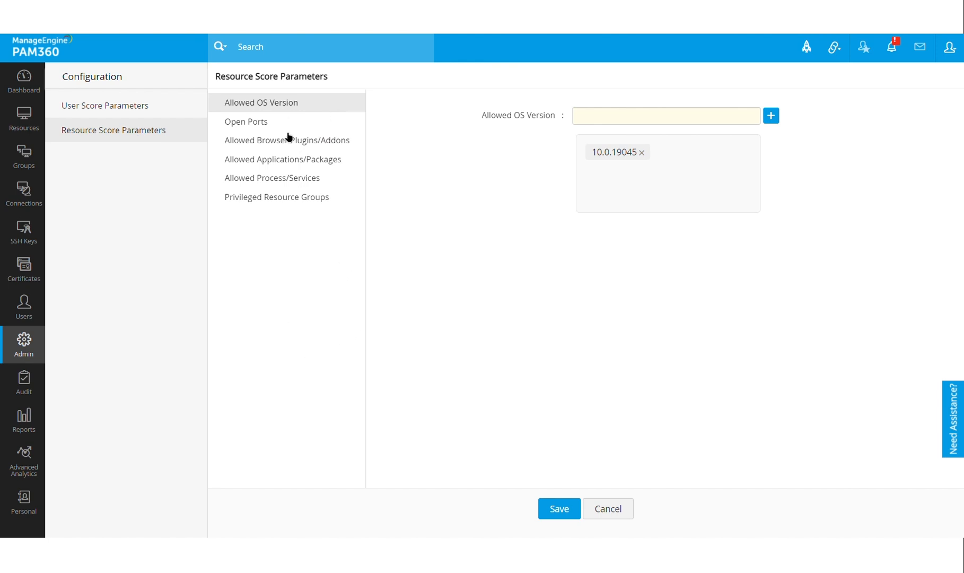
Review Open Ports and Allowed Applications, ending on Allowed Process/Services with its empty blocklist.
{"action": "left_click", "coordinate": [246, 121]}
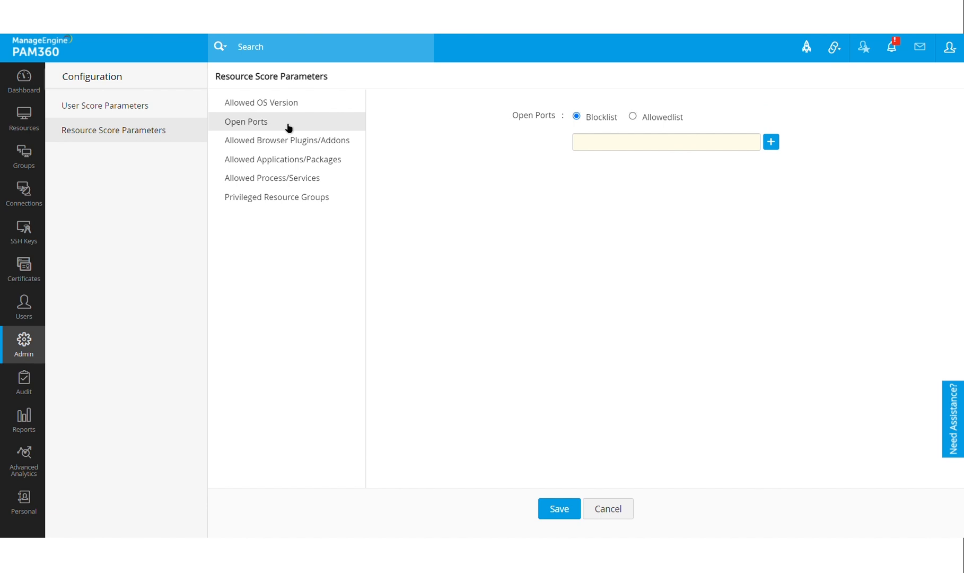
{"action": "mouse_move", "coordinate": [292, 150]}
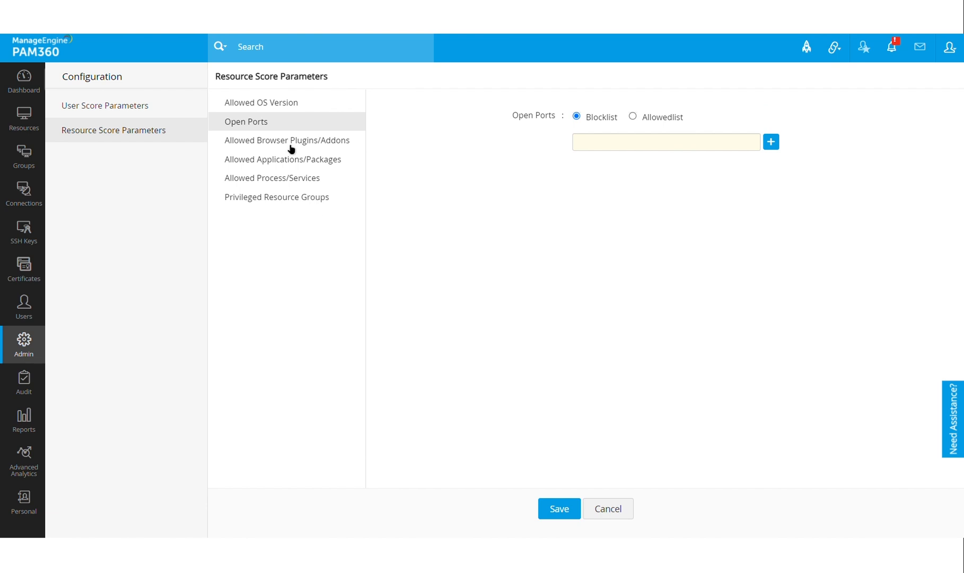
{"action": "mouse_move", "coordinate": [296, 169]}
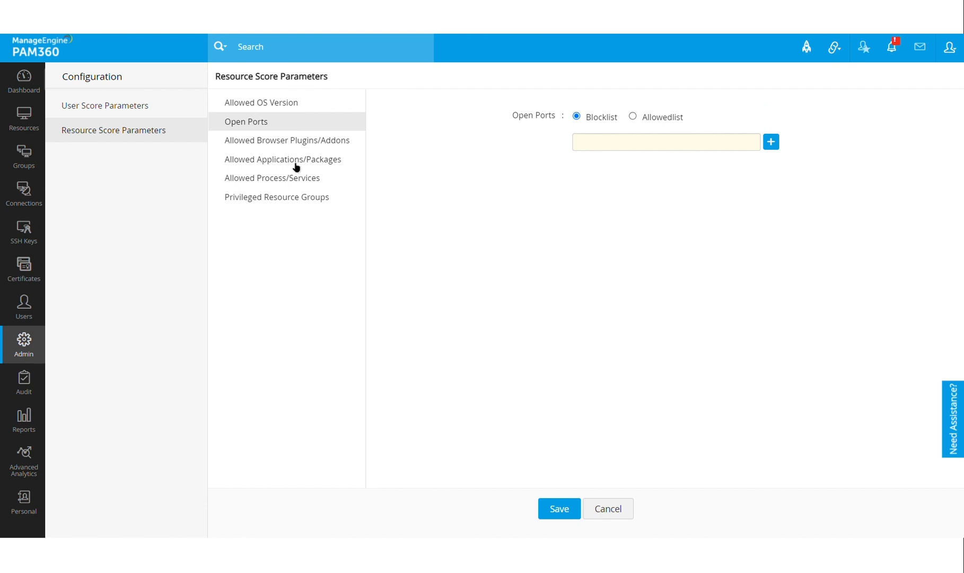
{"action": "left_click", "coordinate": [284, 159]}
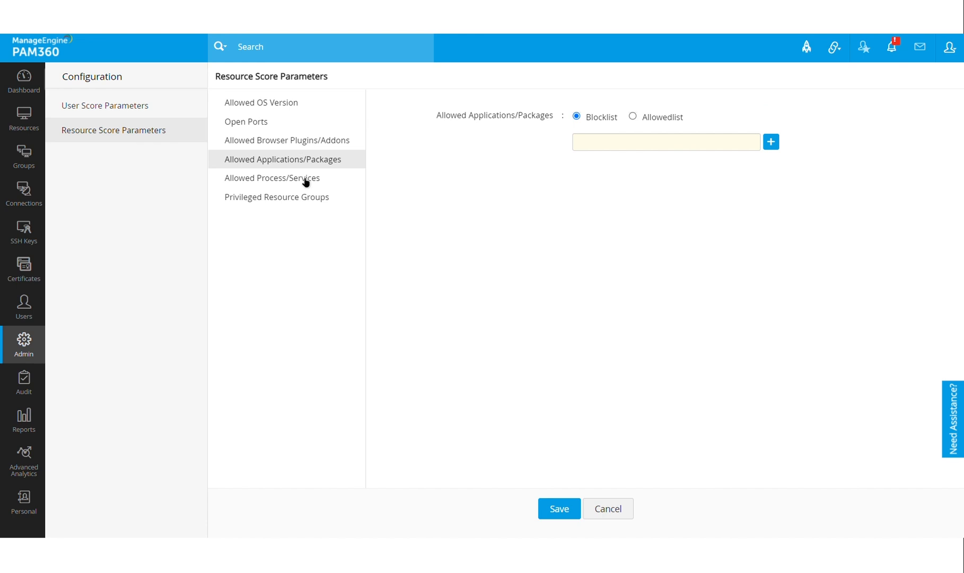
{"action": "left_click", "coordinate": [272, 178]}
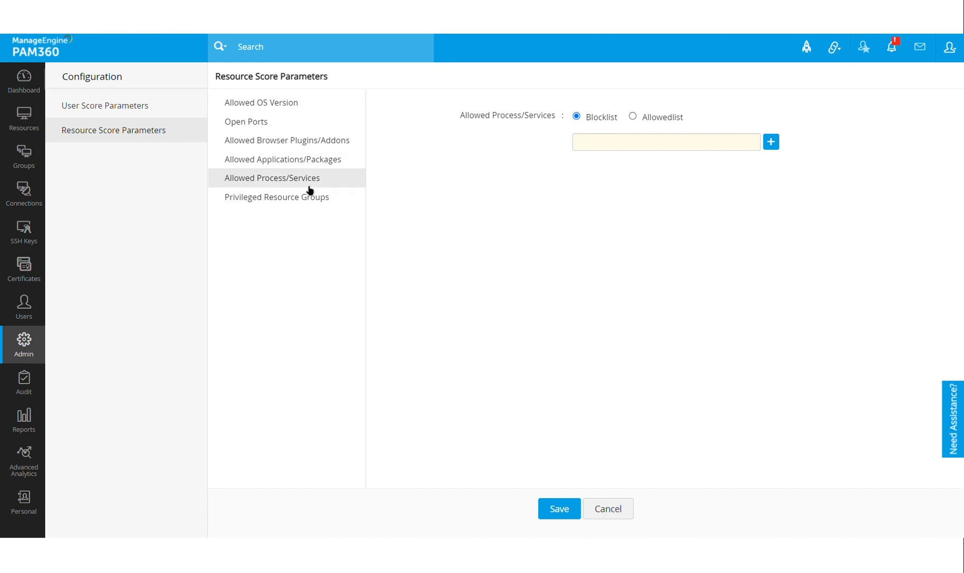
{"action": "mouse_move", "coordinate": [462, 290]}
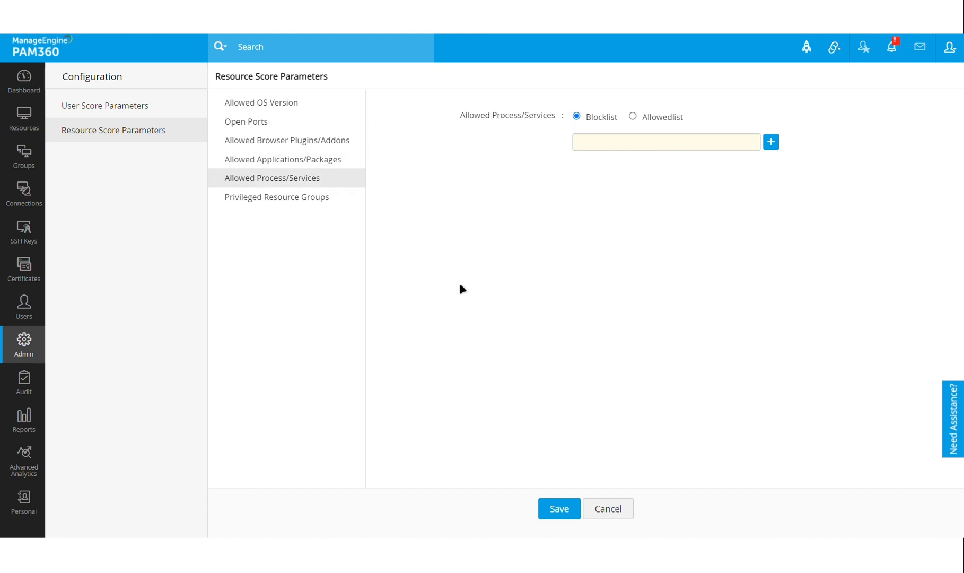
{"action": "mouse_move", "coordinate": [737, 259]}
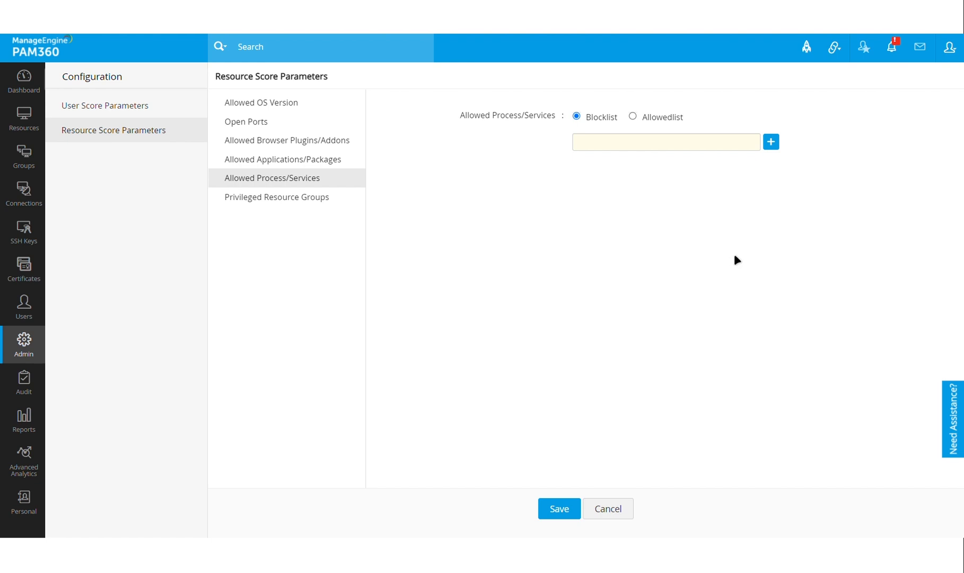
{"action": "mouse_move", "coordinate": [592, 271]}
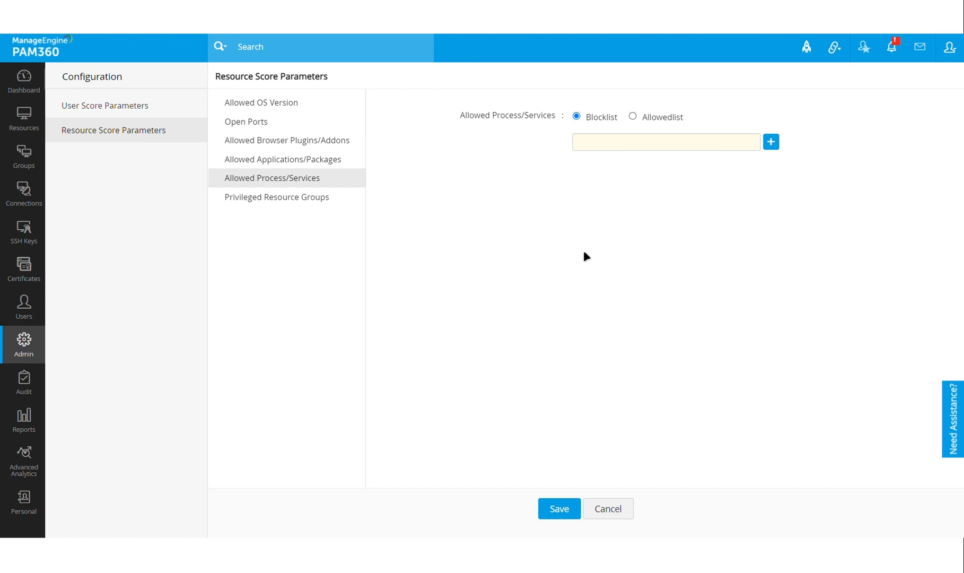
{"action": "mouse_move", "coordinate": [384, 329]}
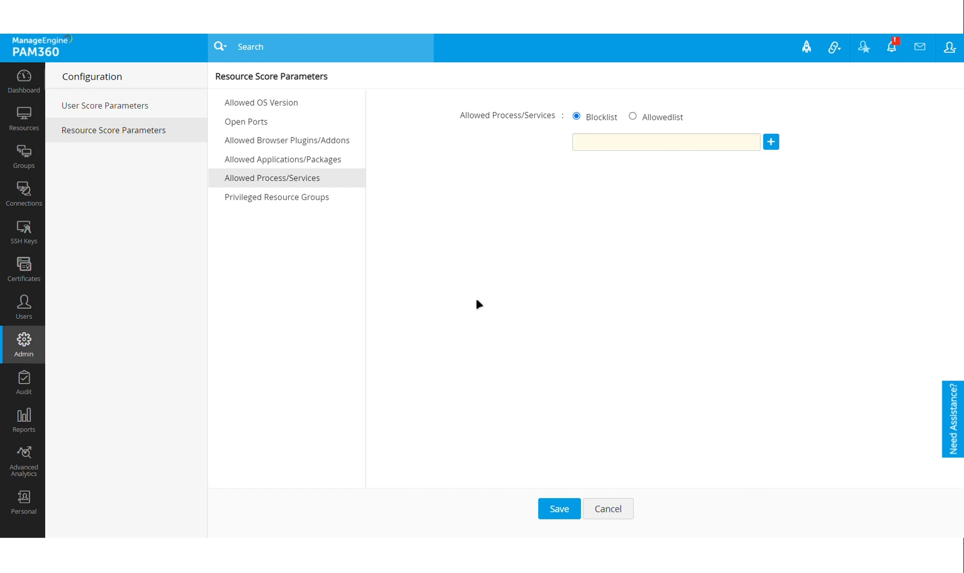
{"action": "mouse_move", "coordinate": [113, 165]}
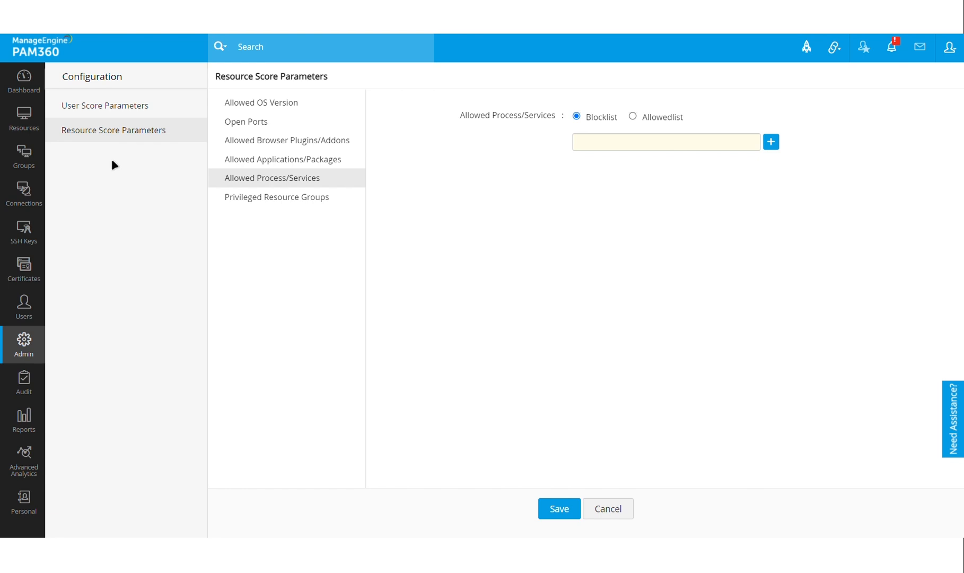
Show the Resources list with the Trust Score column reading 61% and 69%.
{"action": "left_click", "coordinate": [23, 117]}
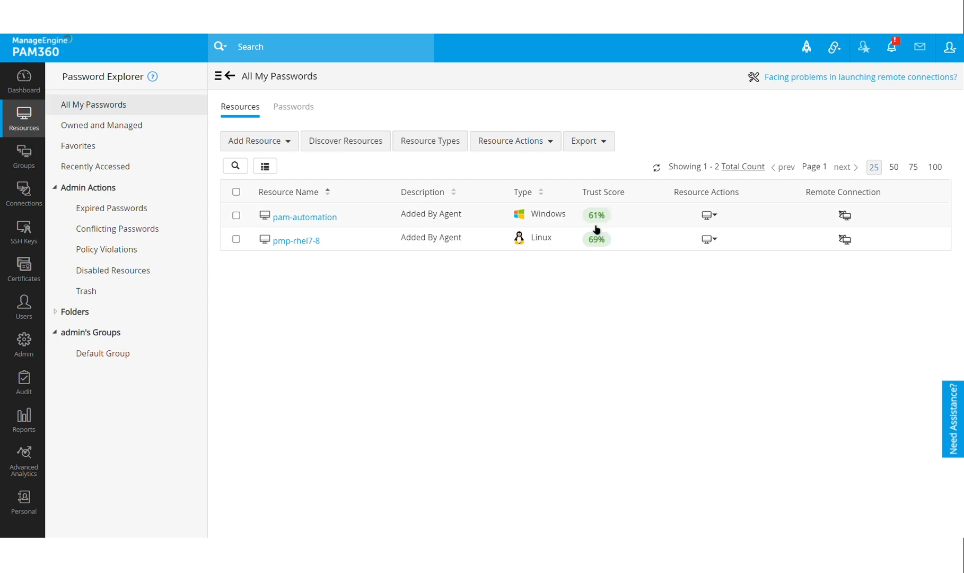
{"action": "mouse_move", "coordinate": [619, 241]}
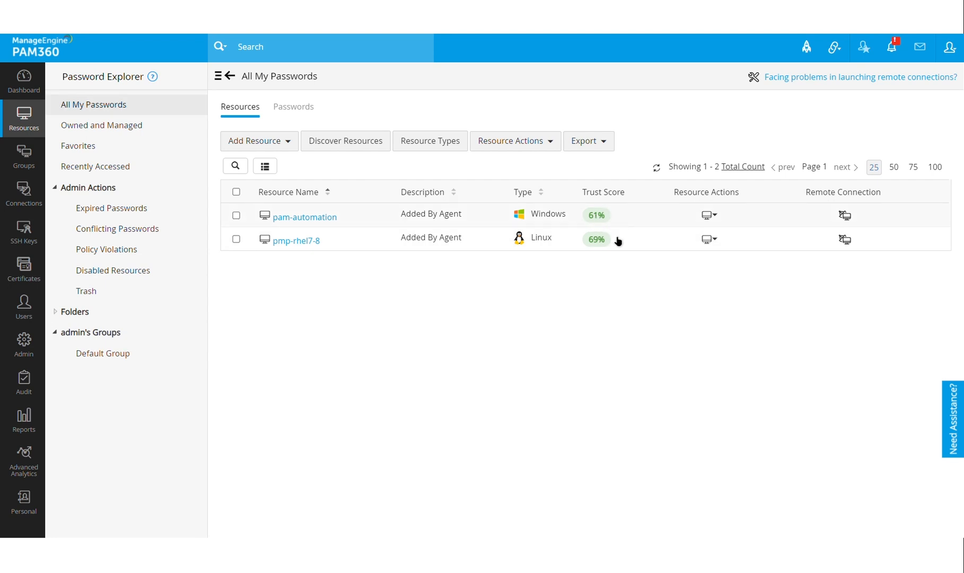
{"action": "mouse_move", "coordinate": [615, 261]}
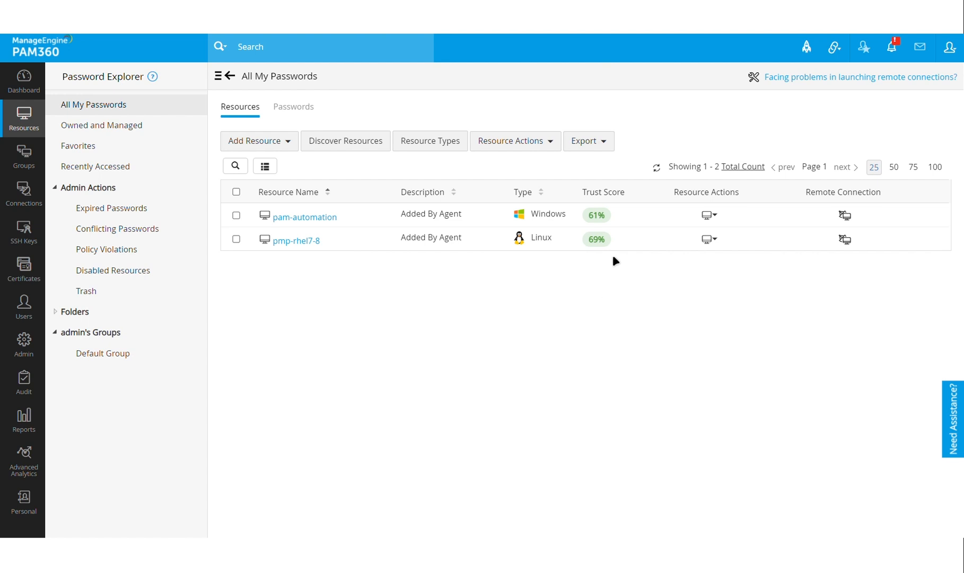
{"action": "mouse_move", "coordinate": [493, 341]}
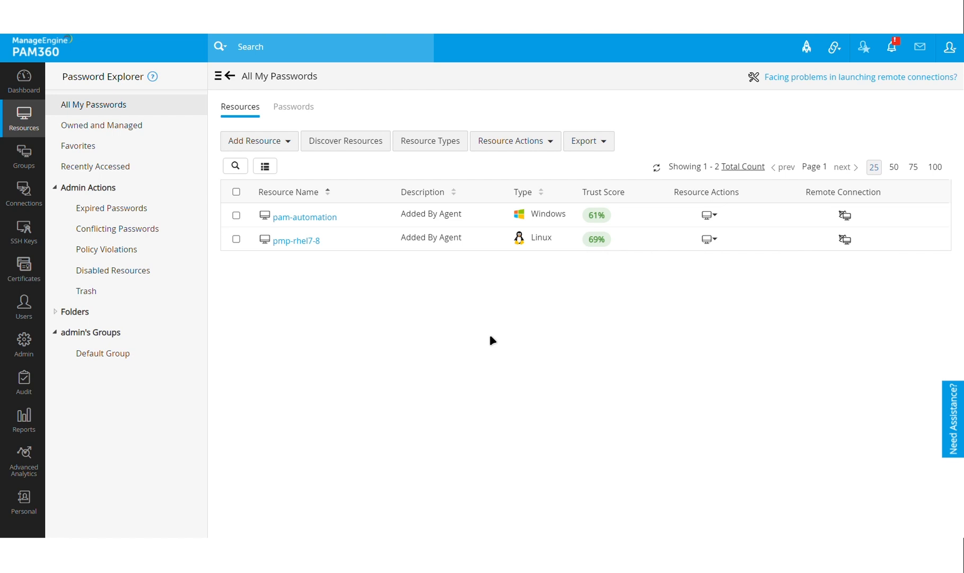
{"action": "mouse_move", "coordinate": [302, 350]}
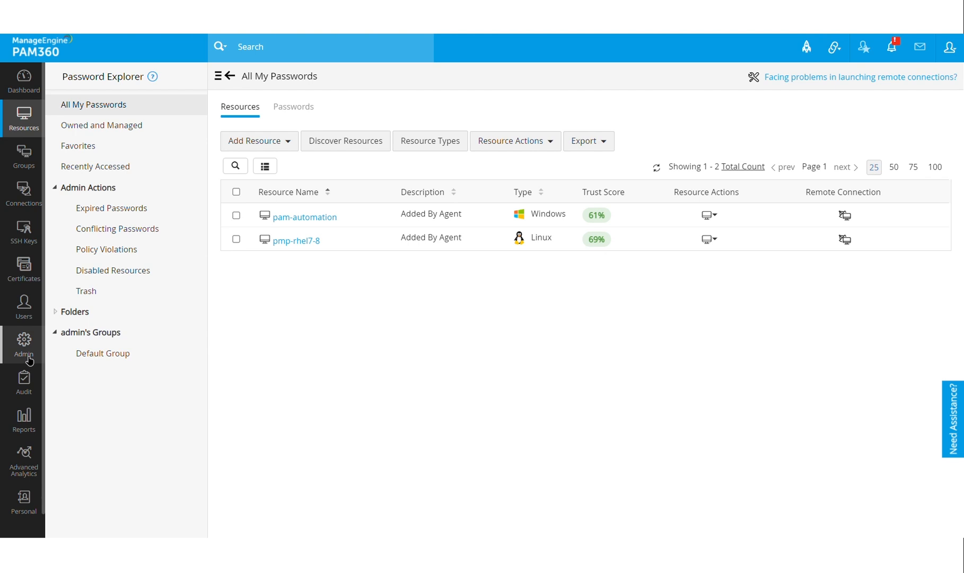
{"action": "mouse_move", "coordinate": [22, 301]}
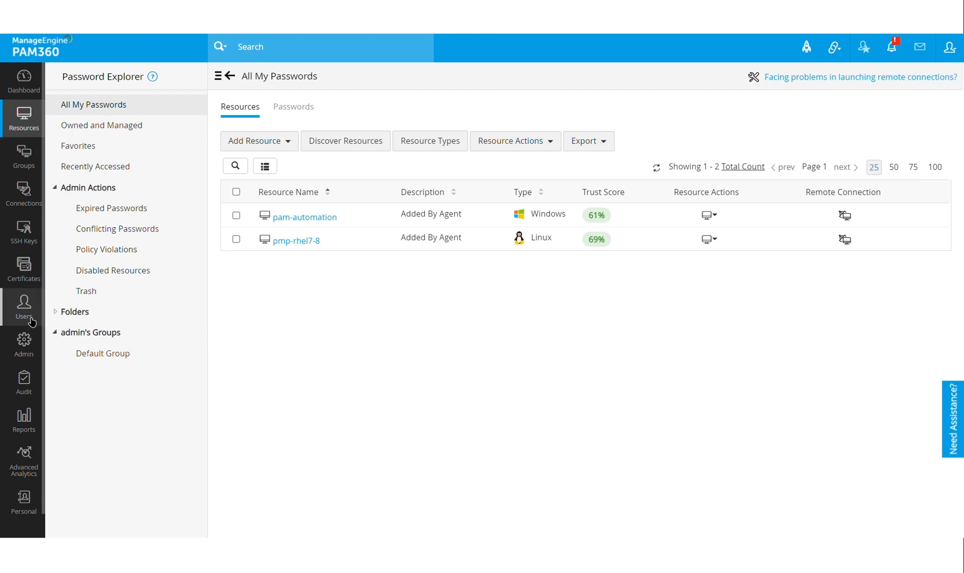
Show the Users list with trust scores of 40%, N/A and 27%.
{"action": "left_click", "coordinate": [24, 306]}
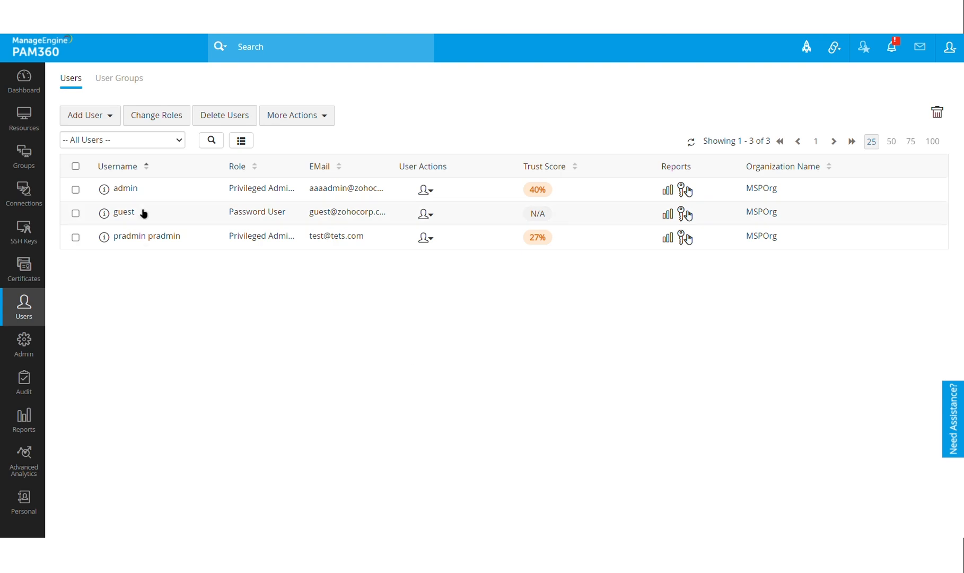
{"action": "mouse_move", "coordinate": [83, 328]}
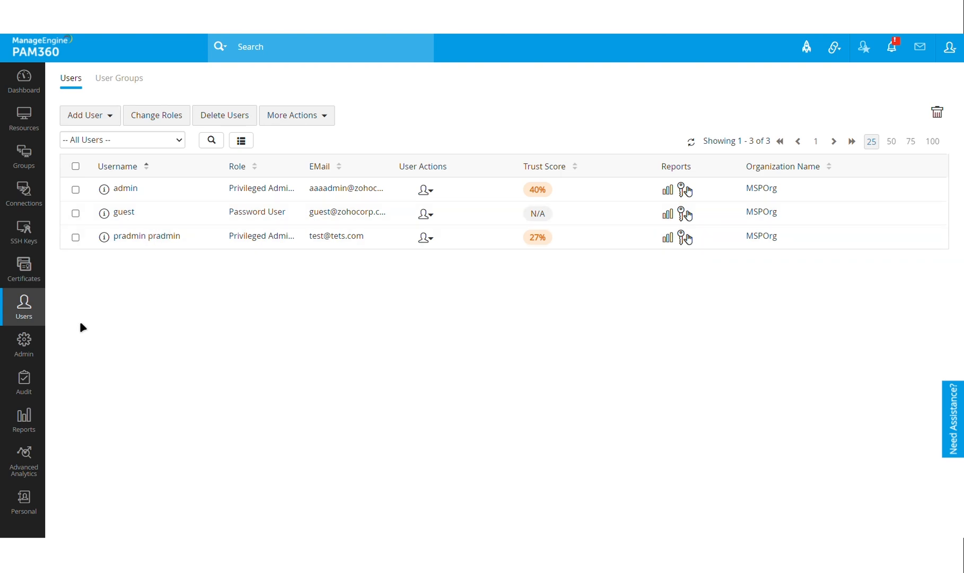
{"action": "mouse_move", "coordinate": [172, 344]}
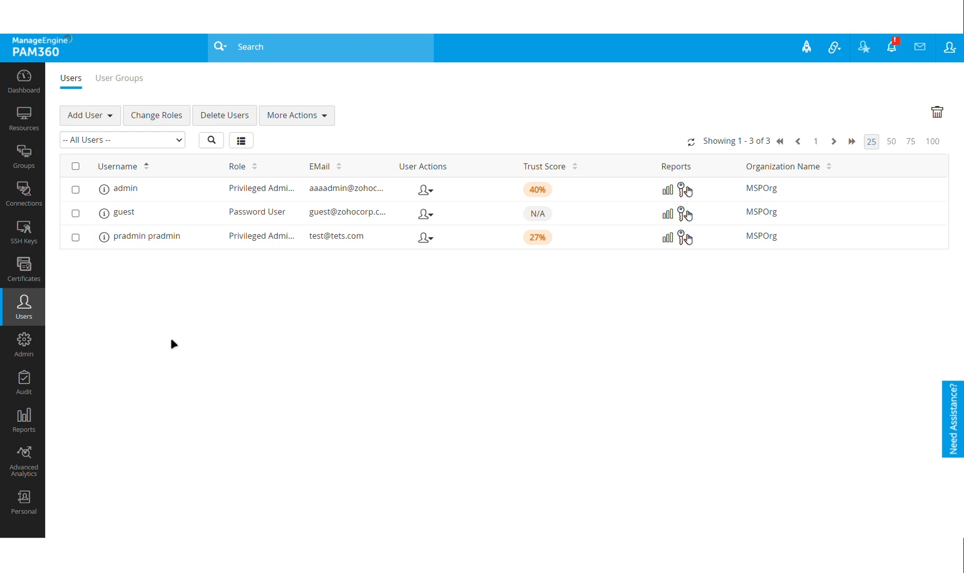
{"action": "mouse_move", "coordinate": [259, 411]}
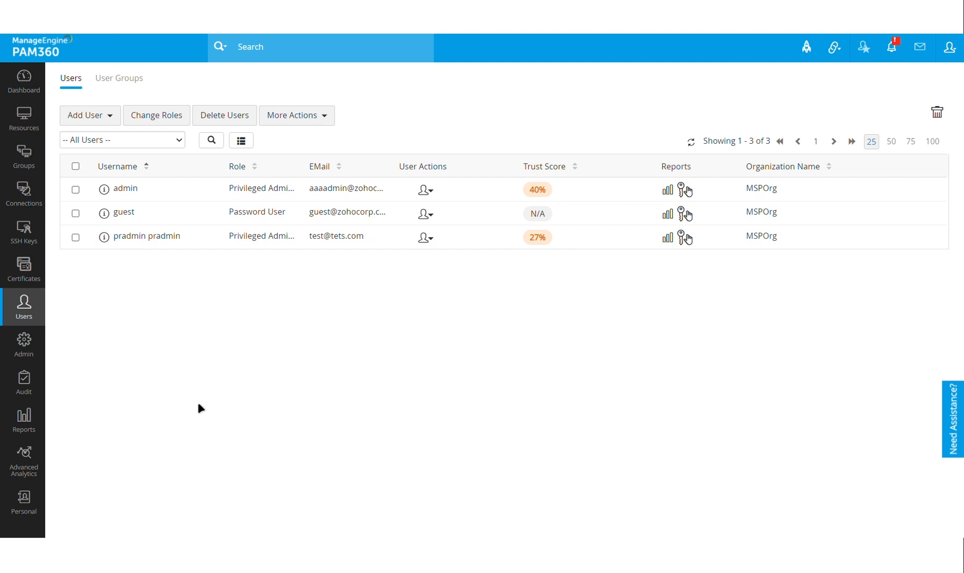
{"action": "mouse_move", "coordinate": [163, 240]}
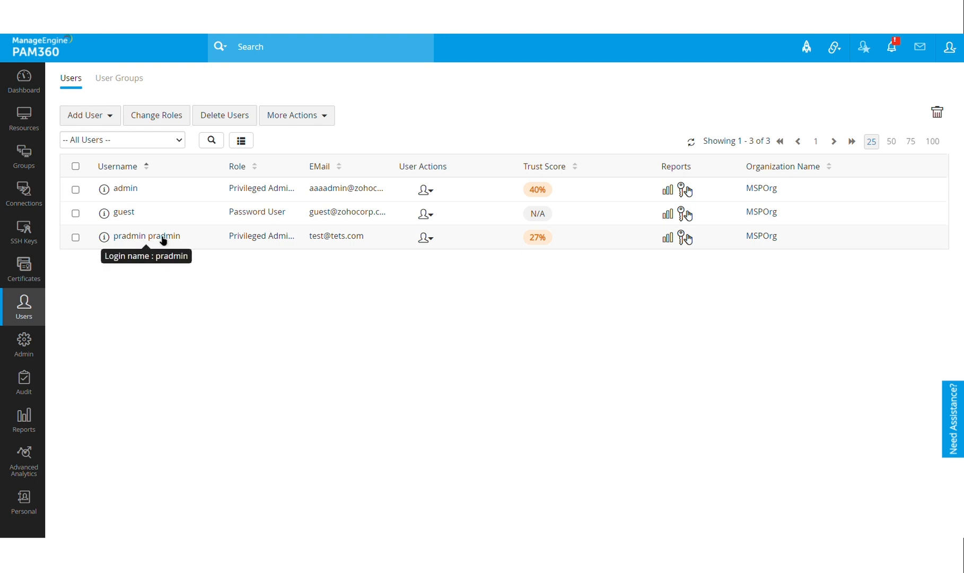
{"action": "mouse_move", "coordinate": [171, 304]}
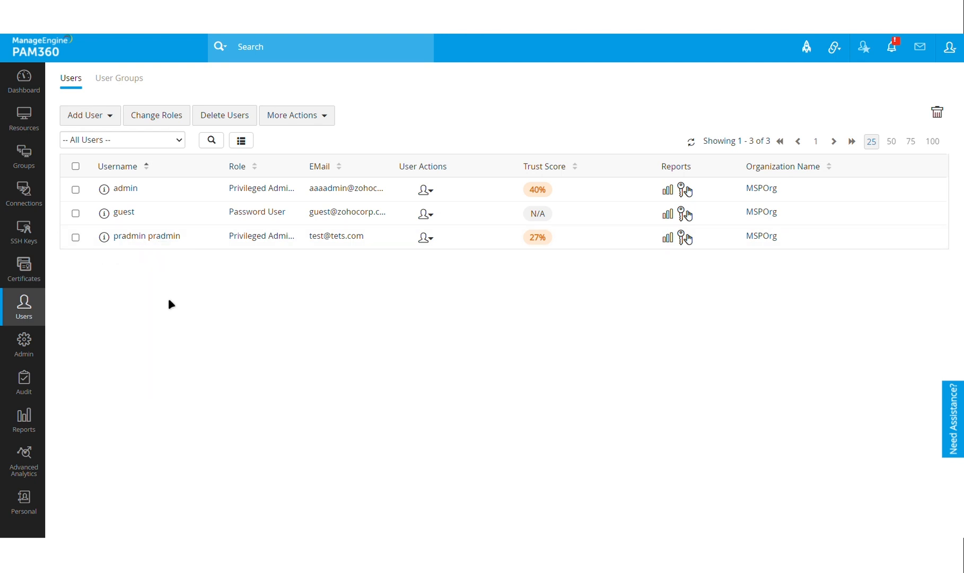
{"action": "mouse_move", "coordinate": [388, 279]}
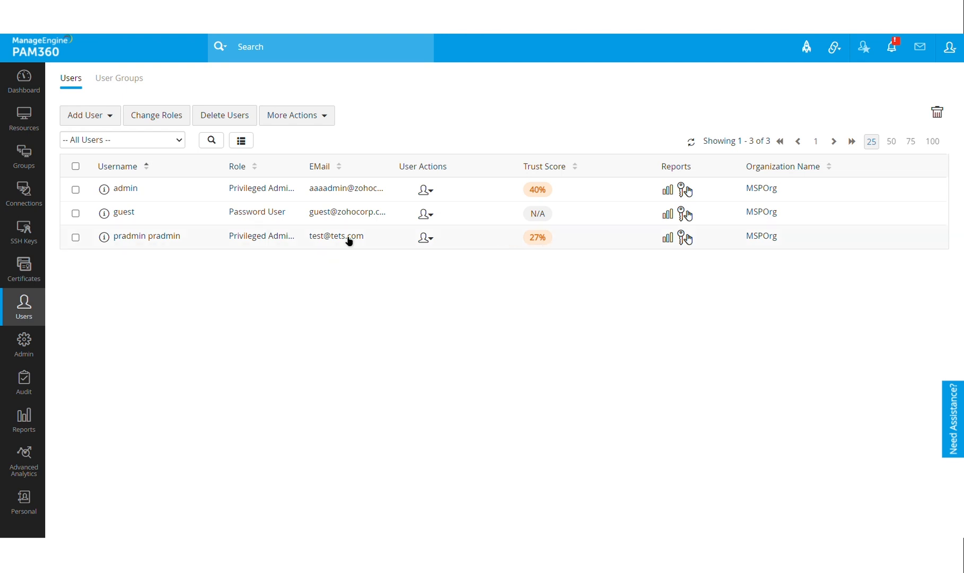
{"action": "mouse_move", "coordinate": [545, 249]}
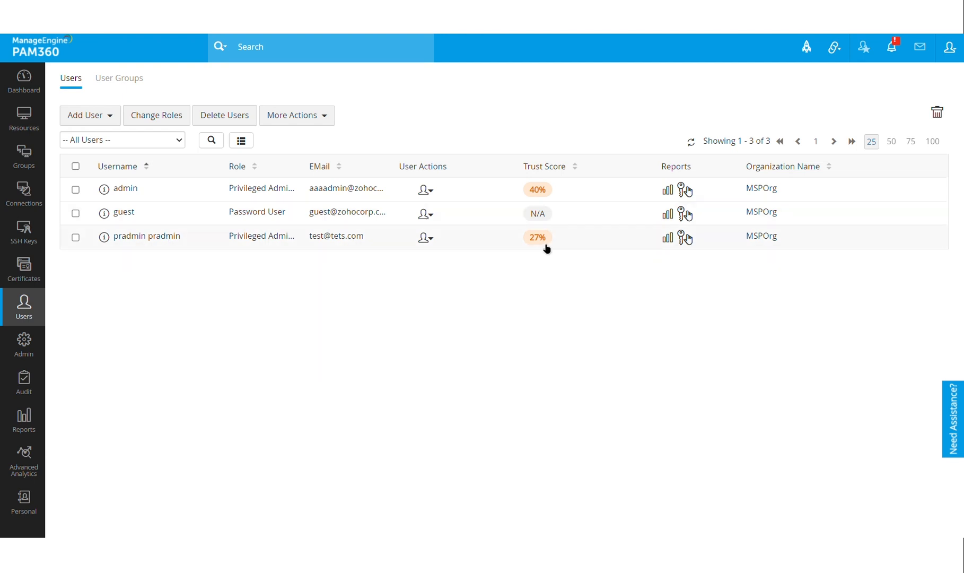
Under User Score Parameters > Authentication, review Non-Office Hours Sign-in and end on Access from allowed devices.
{"action": "left_click", "coordinate": [24, 344]}
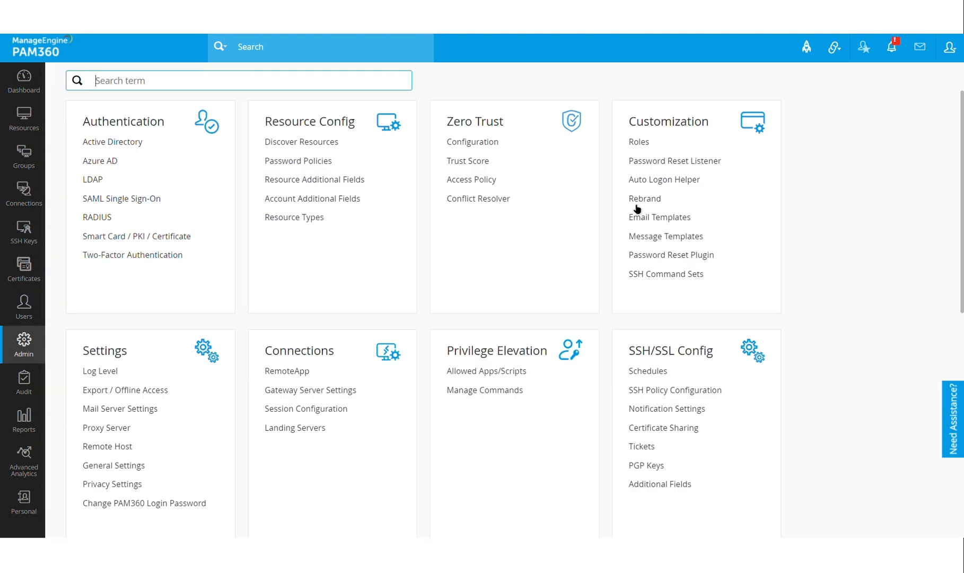
{"action": "left_click", "coordinate": [473, 142]}
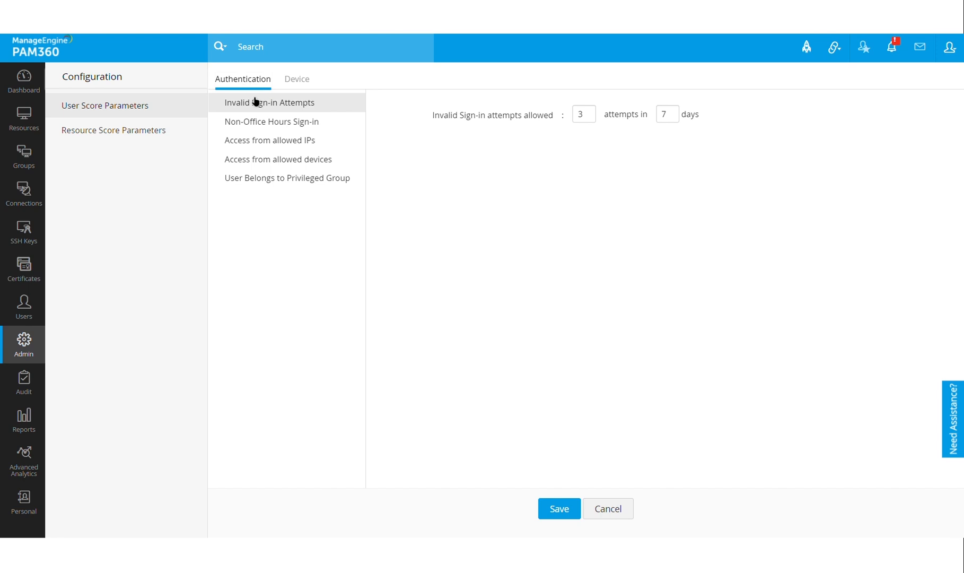
{"action": "mouse_move", "coordinate": [499, 302]}
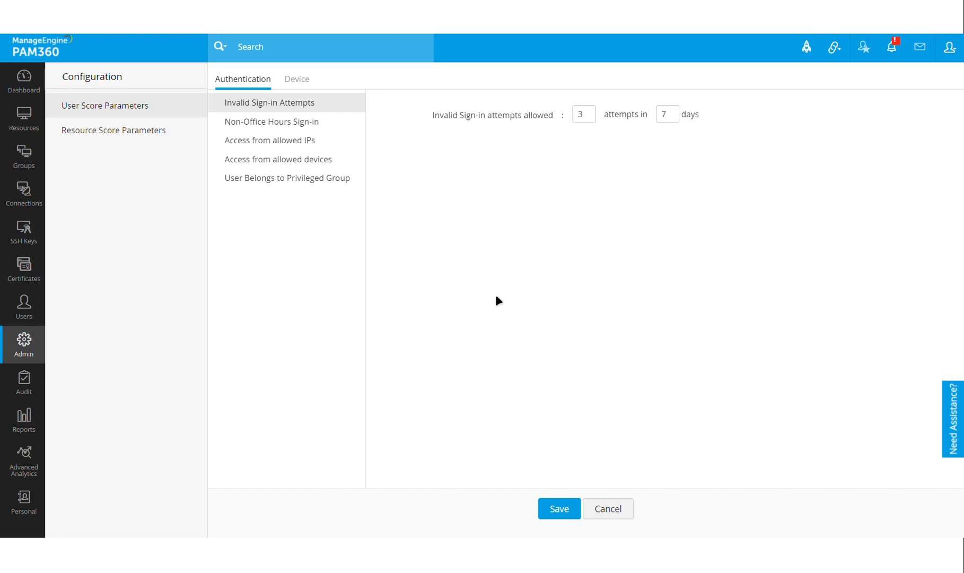
{"action": "mouse_move", "coordinate": [416, 241]}
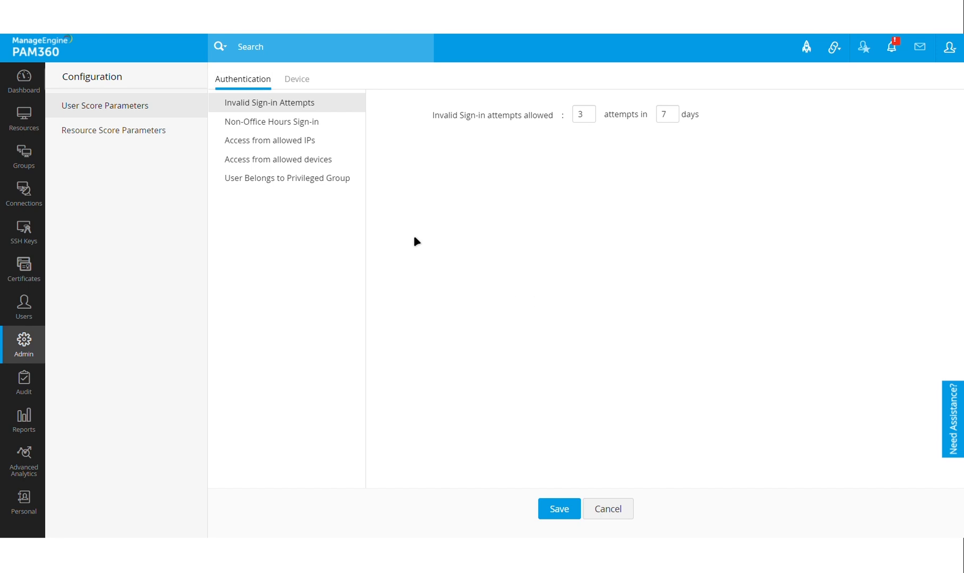
{"action": "mouse_move", "coordinate": [264, 333]}
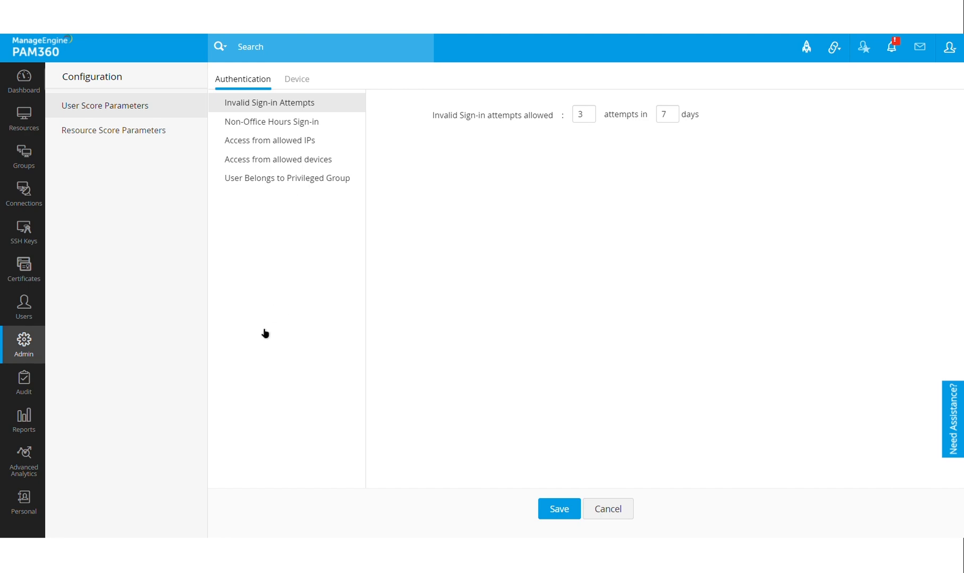
{"action": "mouse_move", "coordinate": [303, 110]}
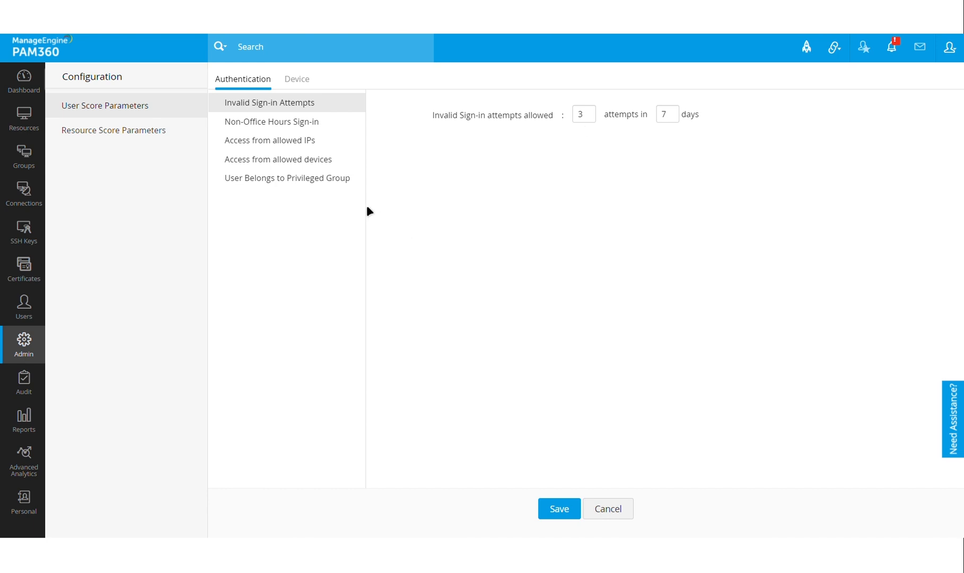
{"action": "left_click", "coordinate": [272, 121]}
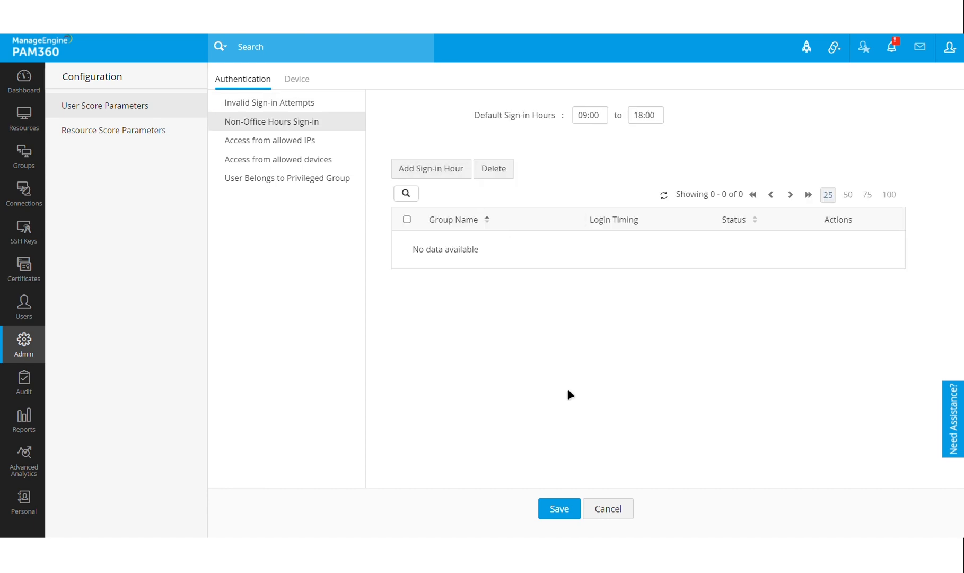
{"action": "mouse_move", "coordinate": [538, 341]}
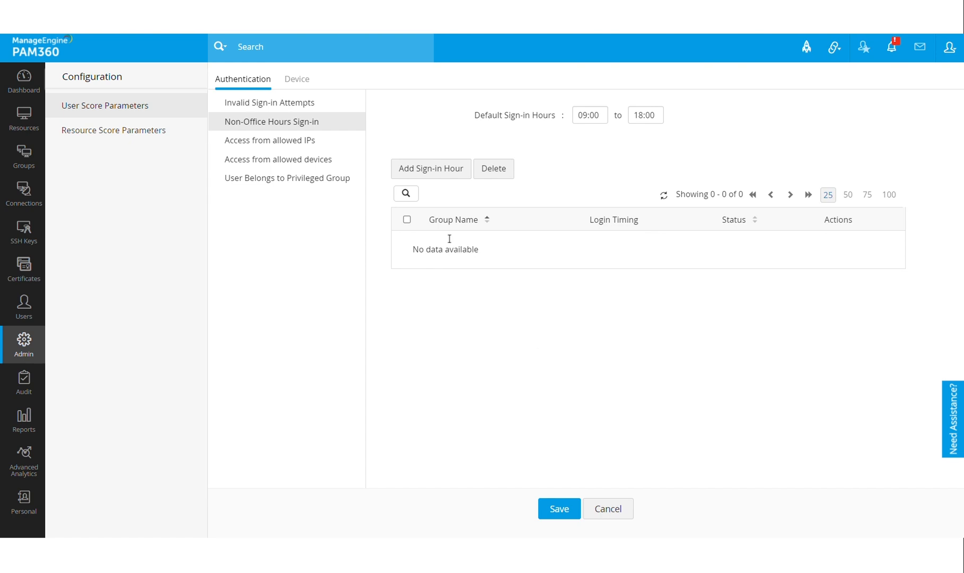
{"action": "mouse_move", "coordinate": [276, 165]}
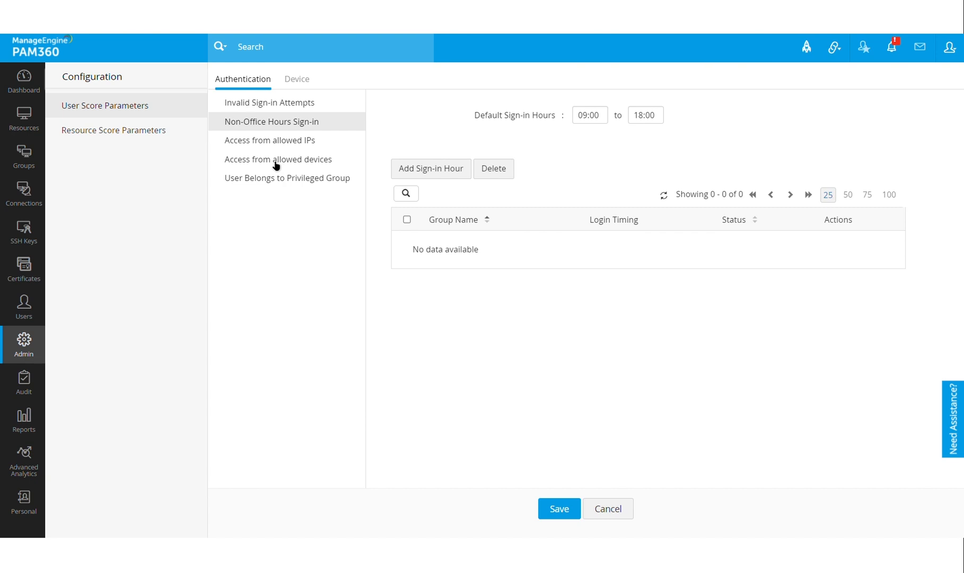
{"action": "left_click", "coordinate": [278, 159]}
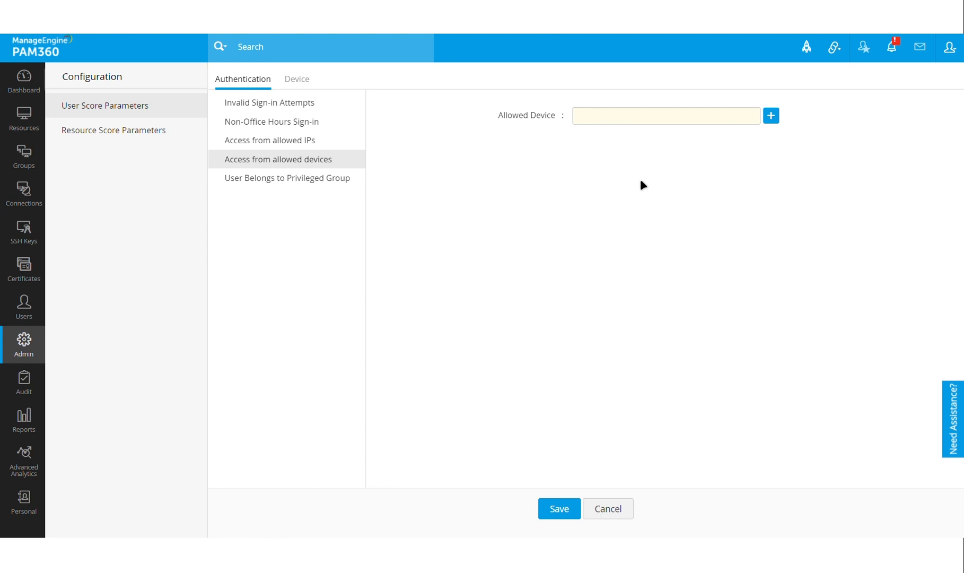
{"action": "mouse_move", "coordinate": [510, 278]}
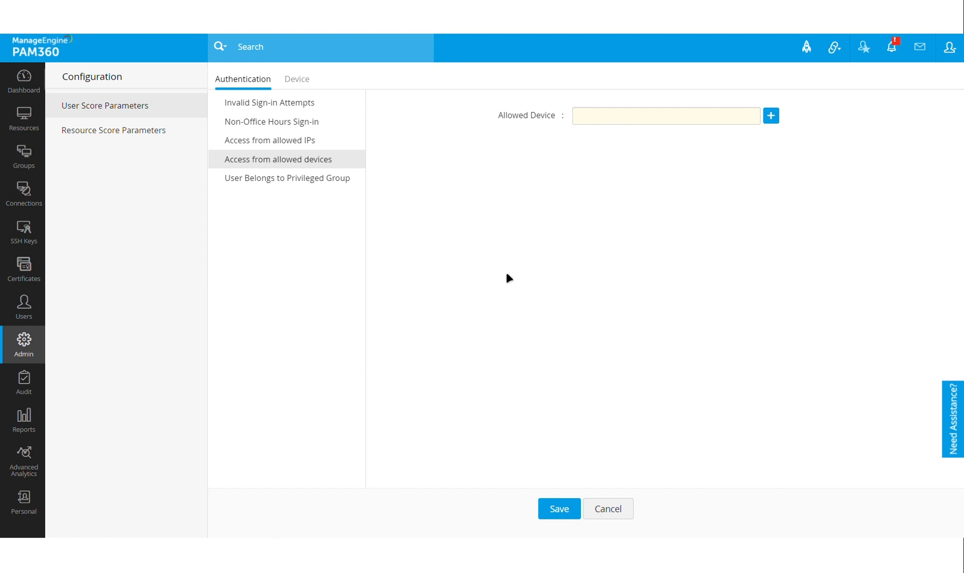
{"action": "mouse_move", "coordinate": [507, 272]}
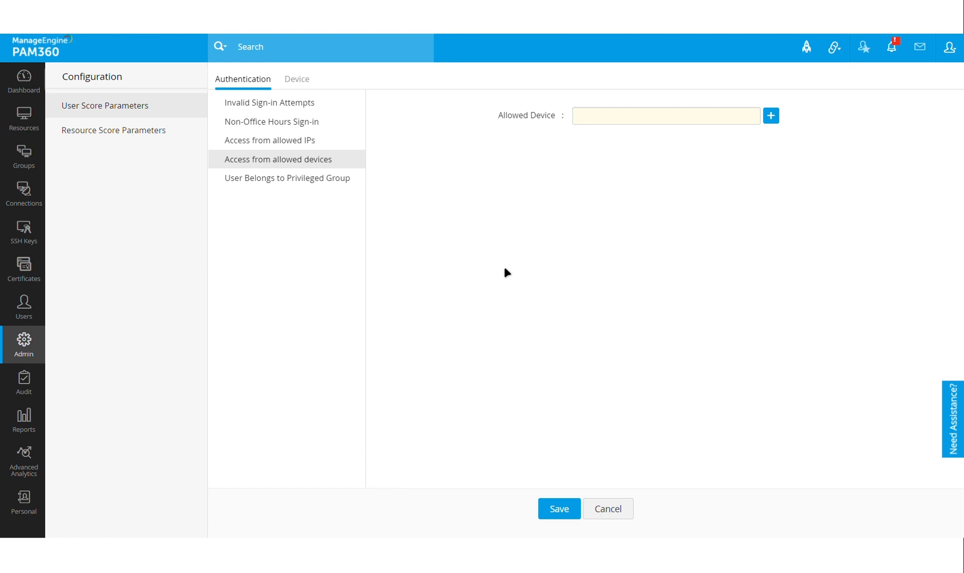
{"action": "mouse_move", "coordinate": [565, 309]}
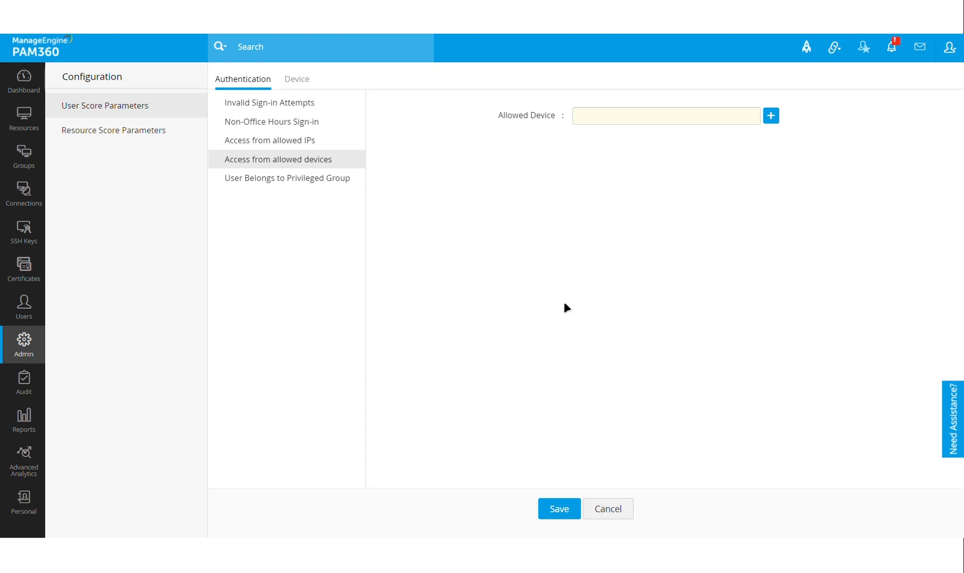
{"action": "mouse_move", "coordinate": [362, 158]}
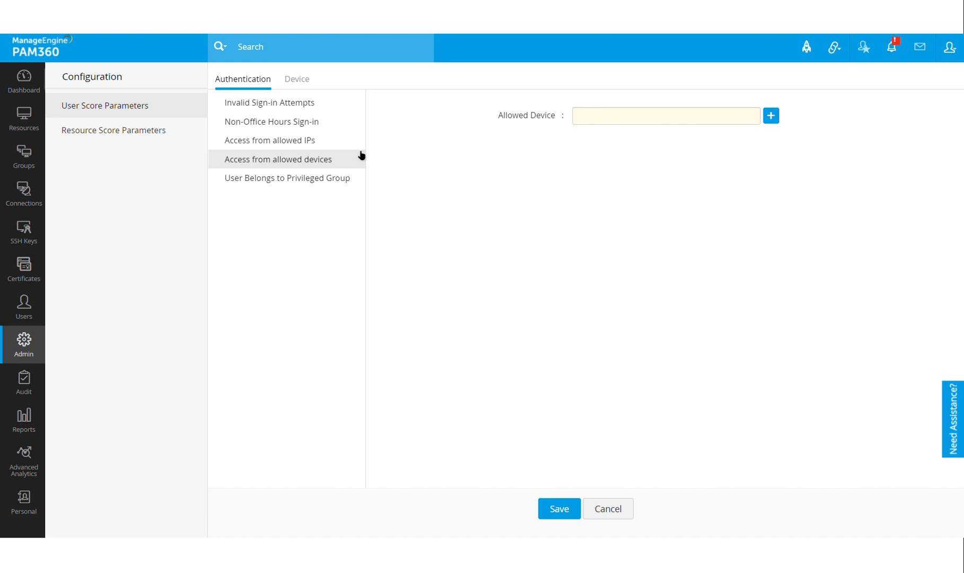
View the Device tab's Allowed Browser Plugins/Addons parameter, then return to the Resources list scored 61% and 69%.
{"action": "left_click", "coordinate": [296, 78]}
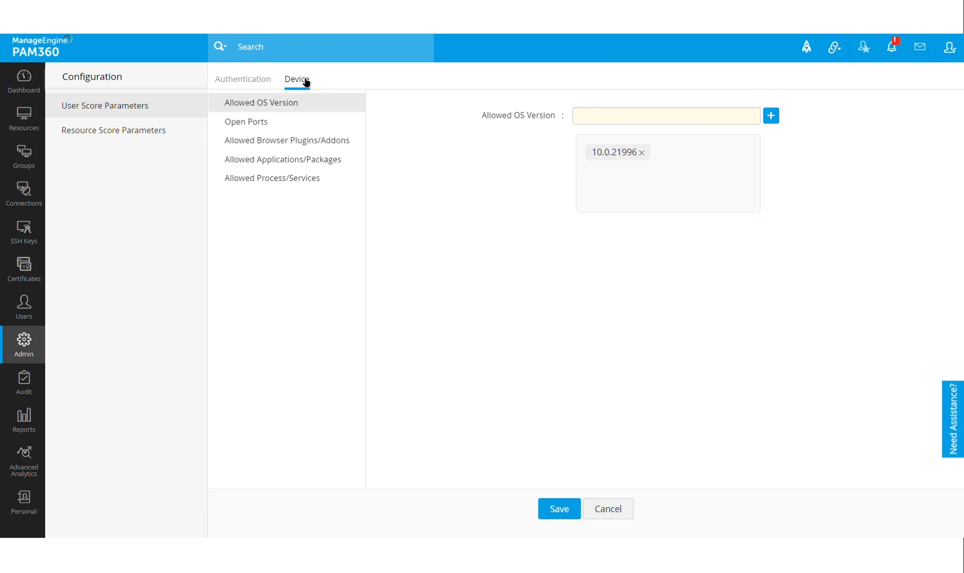
{"action": "mouse_move", "coordinate": [478, 313]}
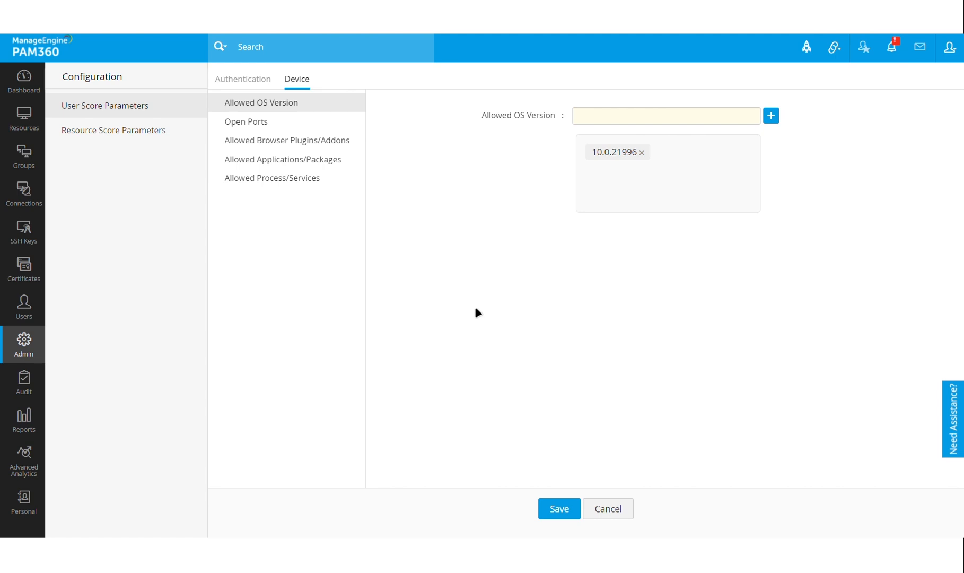
{"action": "mouse_move", "coordinate": [388, 210]}
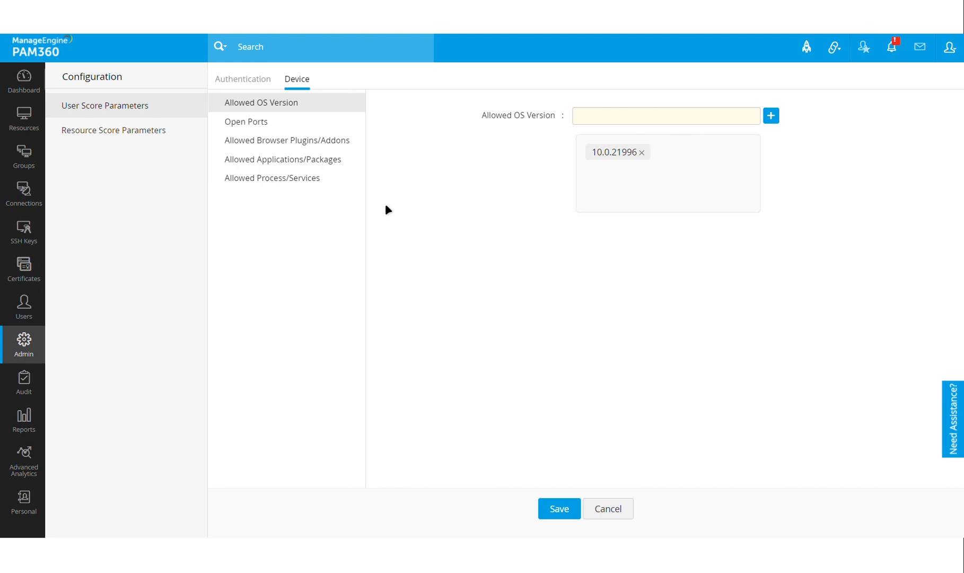
{"action": "left_click", "coordinate": [287, 140]}
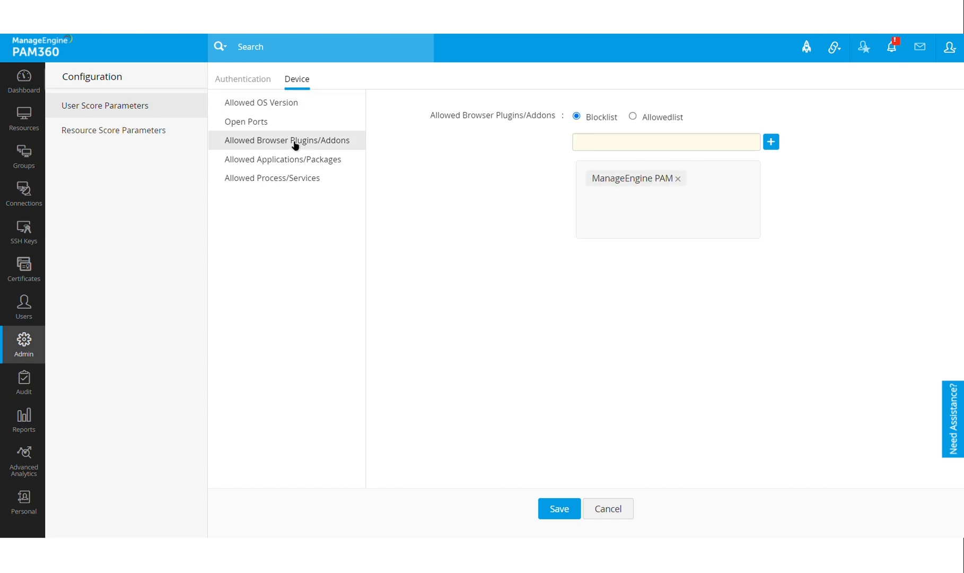
{"action": "mouse_move", "coordinate": [303, 168]}
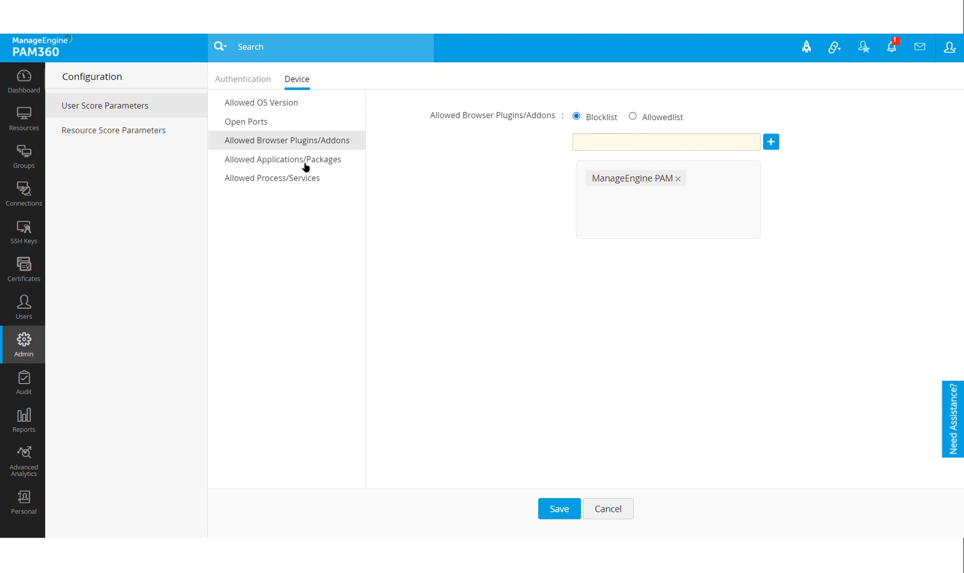
{"action": "mouse_move", "coordinate": [423, 203]}
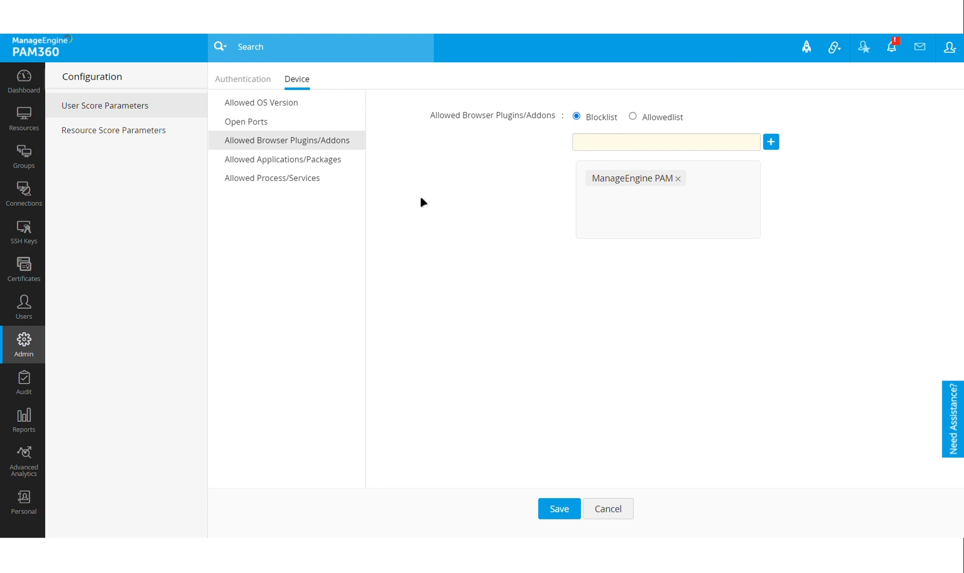
{"action": "mouse_move", "coordinate": [518, 267]}
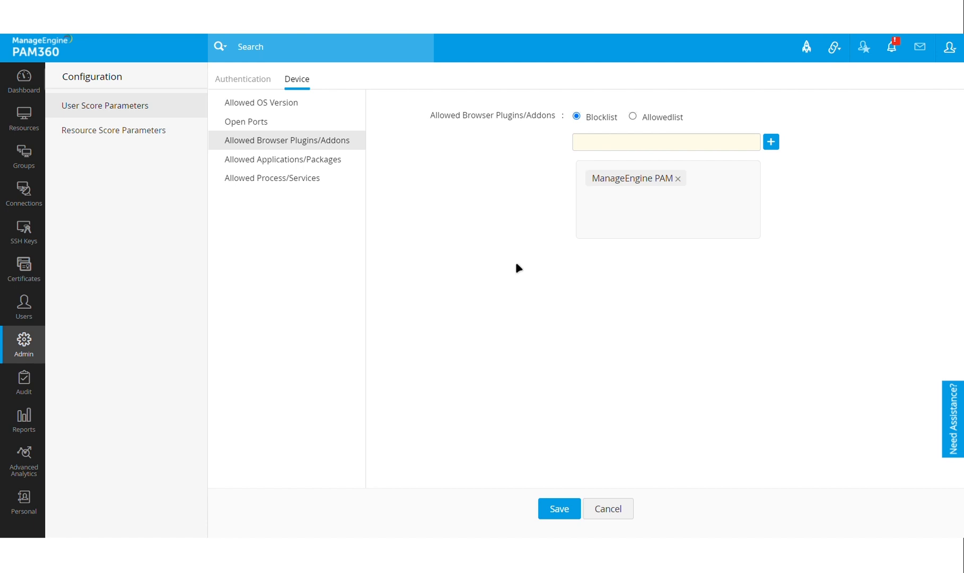
{"action": "mouse_move", "coordinate": [475, 286]}
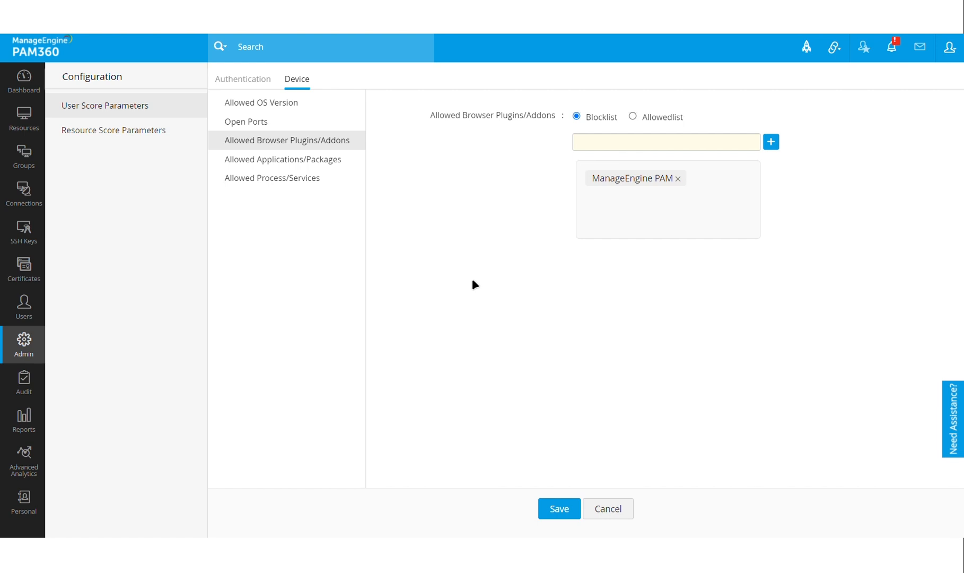
{"action": "mouse_move", "coordinate": [454, 260]}
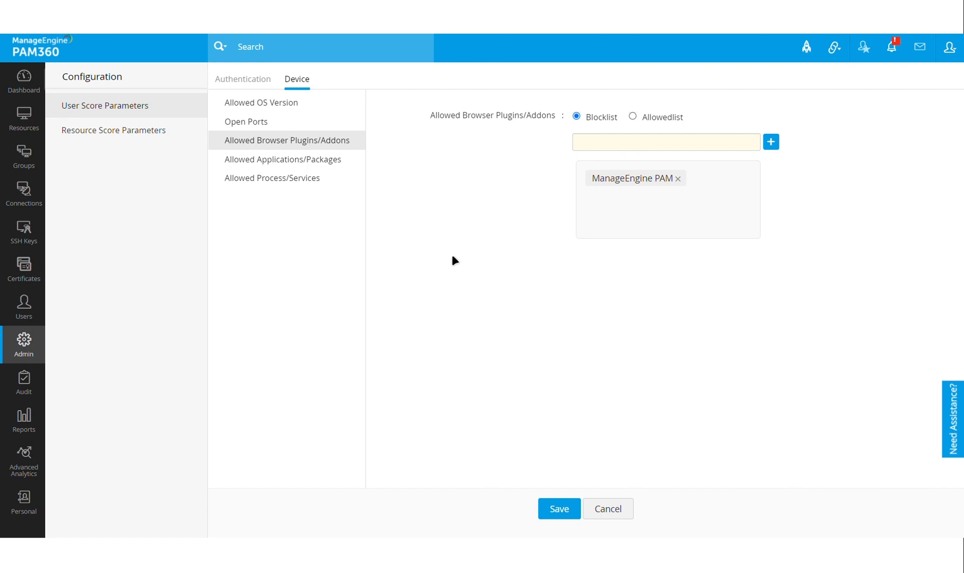
{"action": "mouse_move", "coordinate": [23, 114]}
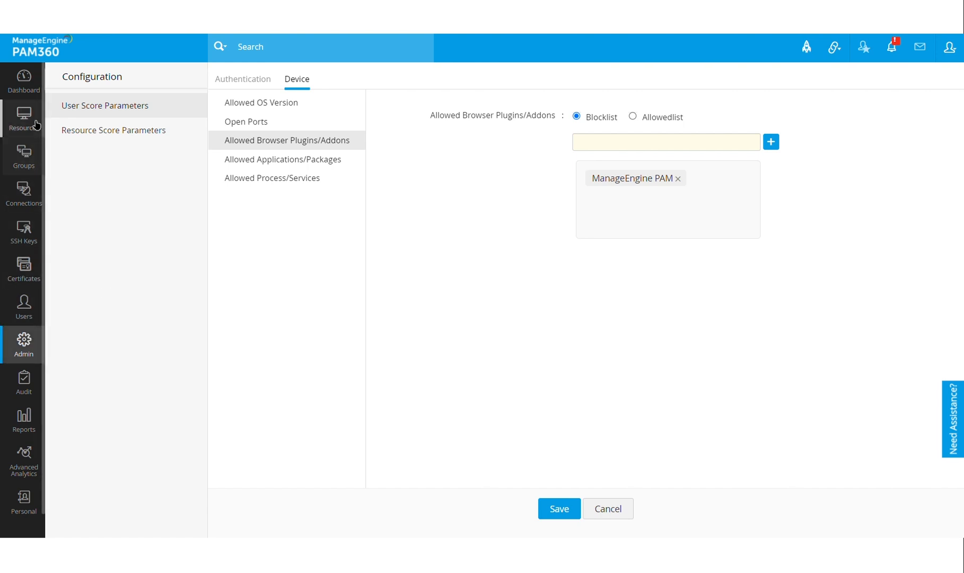
{"action": "left_click", "coordinate": [23, 118]}
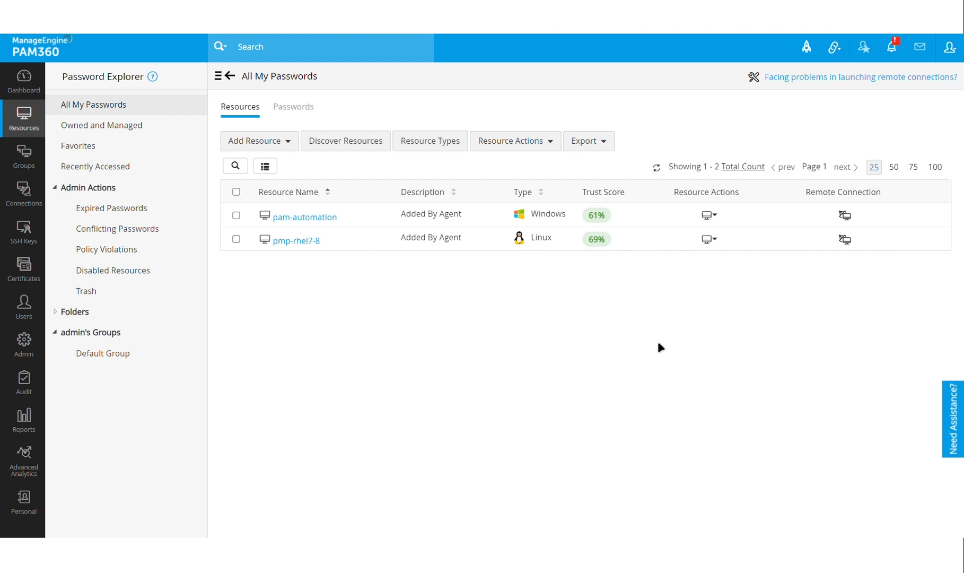
{"action": "mouse_move", "coordinate": [197, 279]}
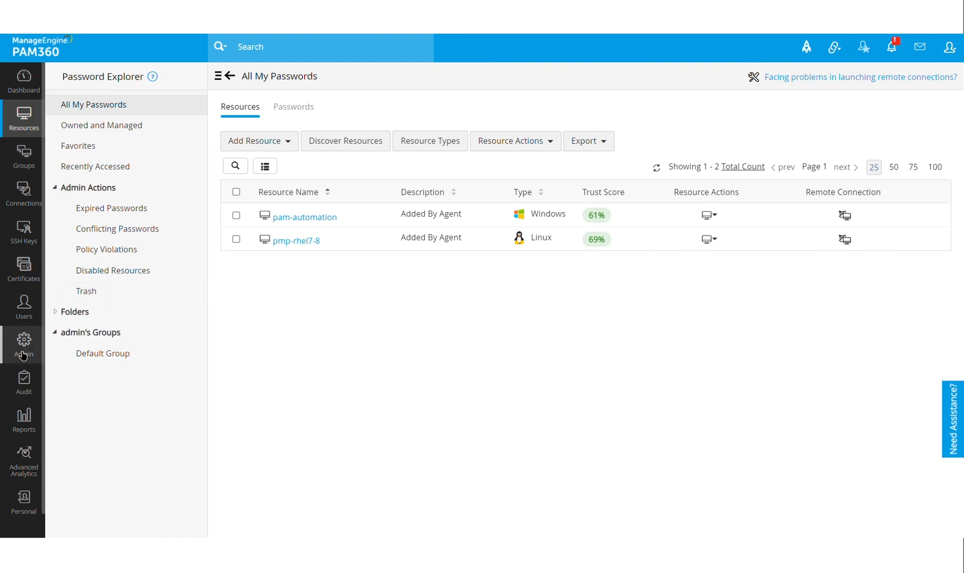
{"action": "left_click", "coordinate": [23, 345]}
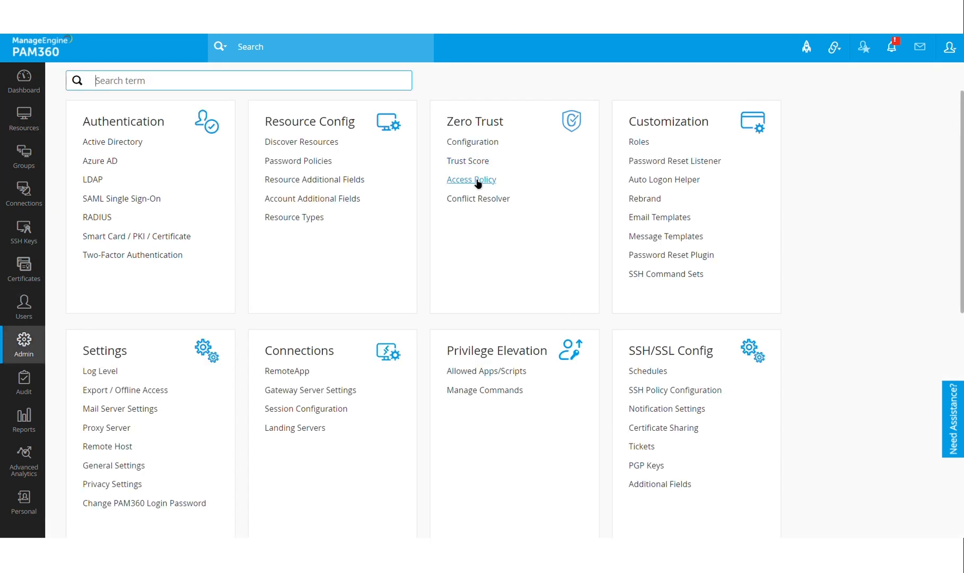
{"action": "left_click", "coordinate": [471, 180]}
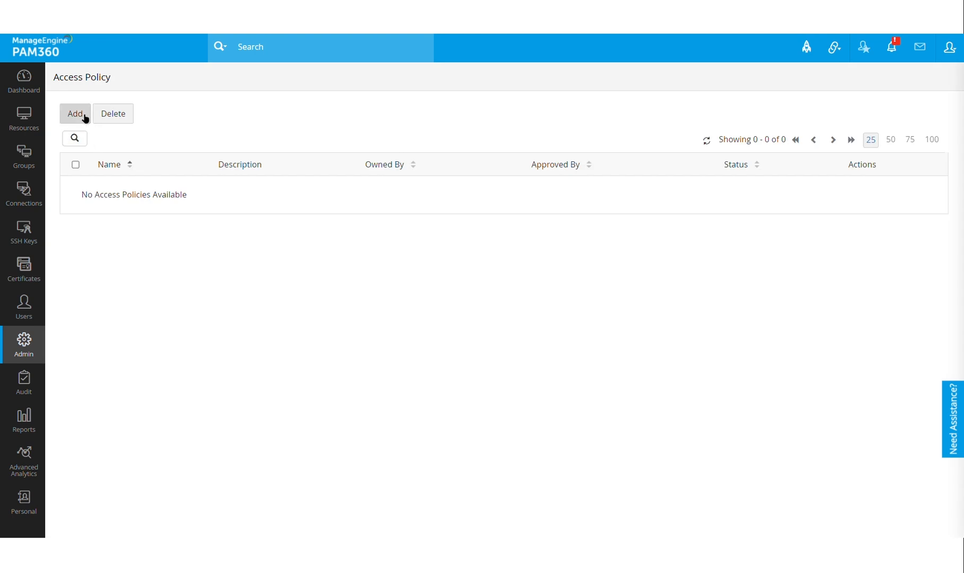
{"action": "left_click", "coordinate": [74, 113]}
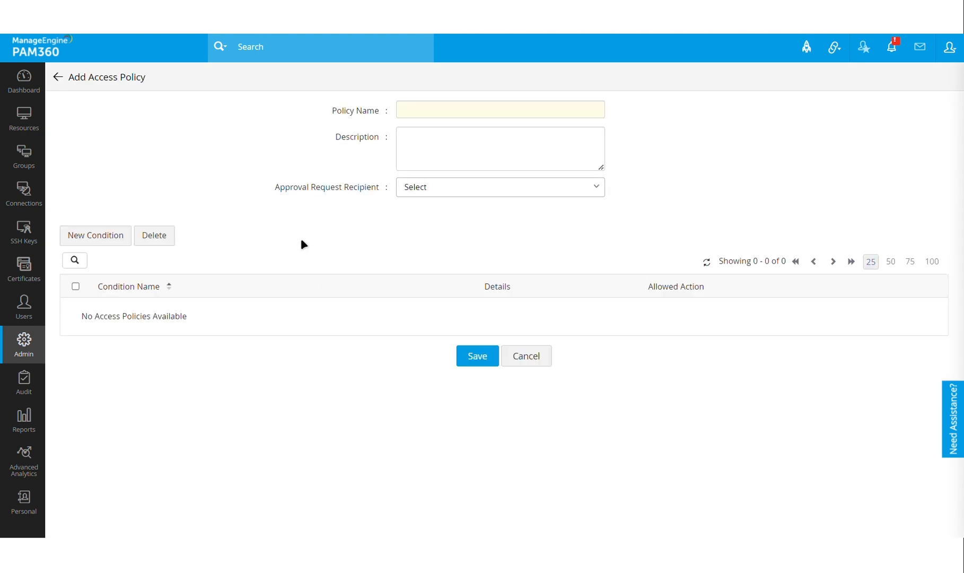
{"action": "mouse_move", "coordinate": [95, 236]}
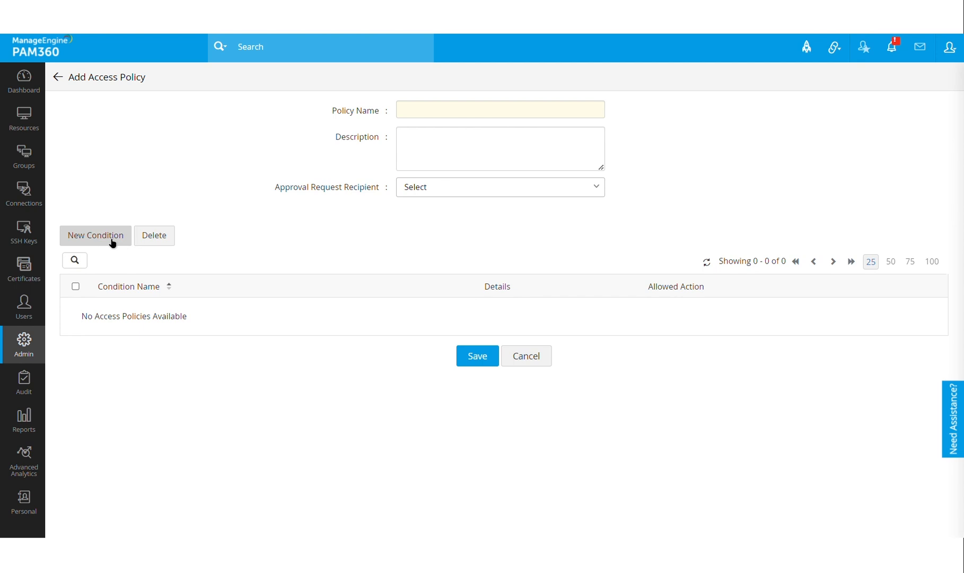
{"action": "left_click", "coordinate": [95, 235]}
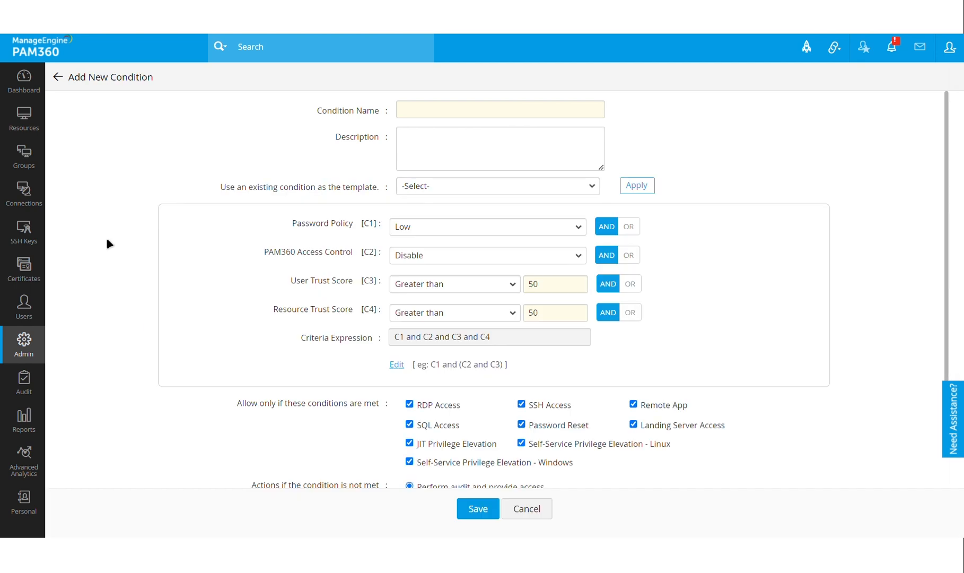
{"action": "scroll", "scroll_direction": "down", "scroll_amount": 3}
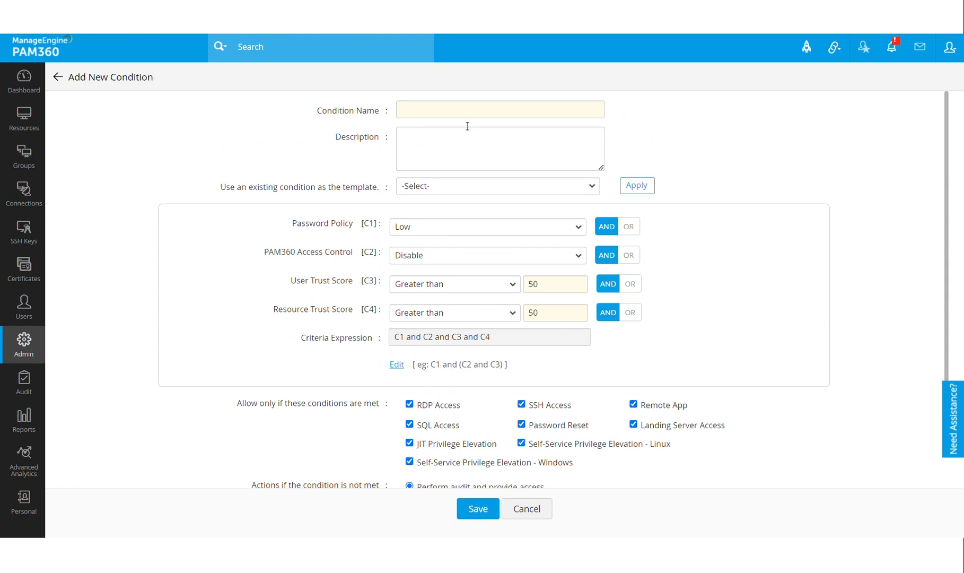
{"action": "scroll", "scroll_direction": "down", "scroll_amount": 3}
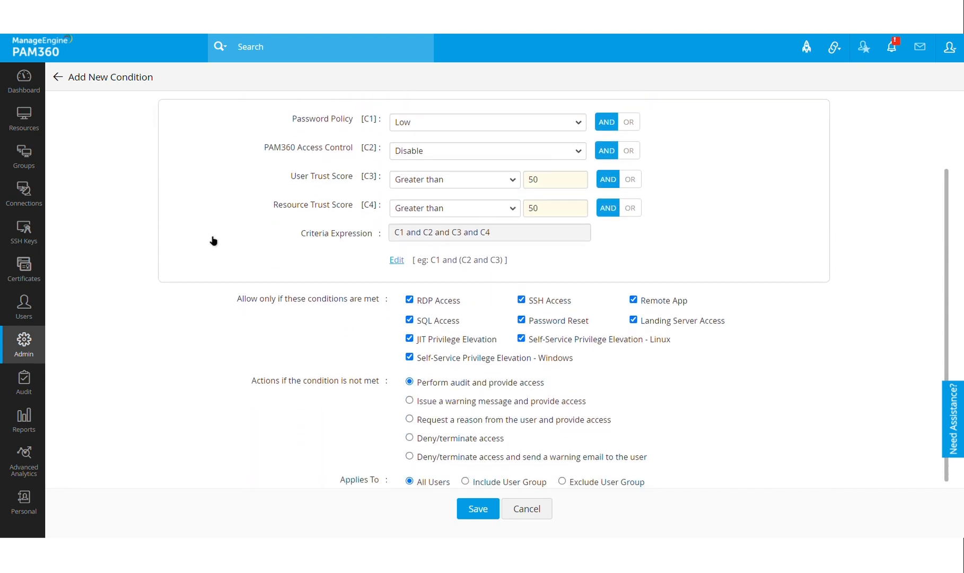
{"action": "scroll", "scroll_direction": "down", "scroll_amount": 3}
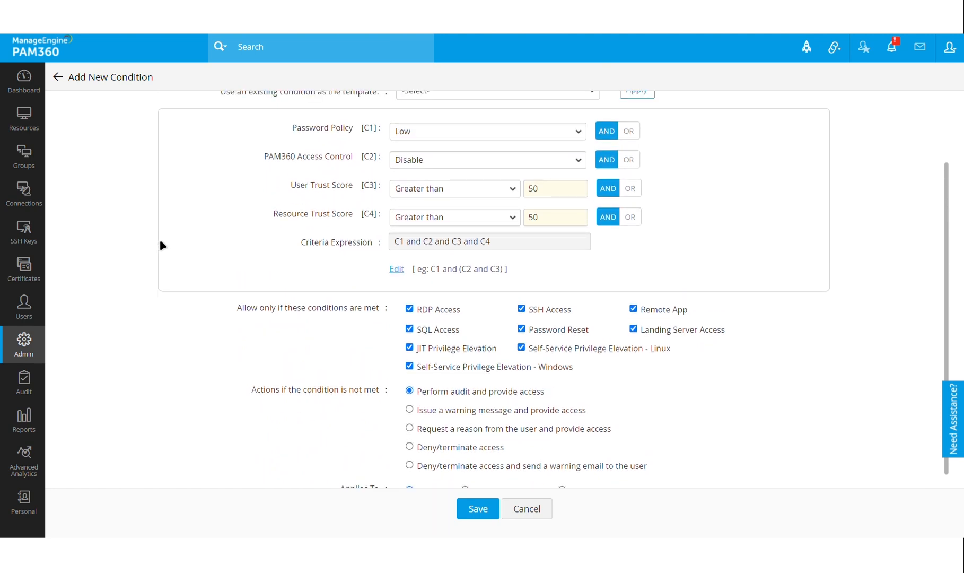
{"action": "mouse_move", "coordinate": [220, 322]}
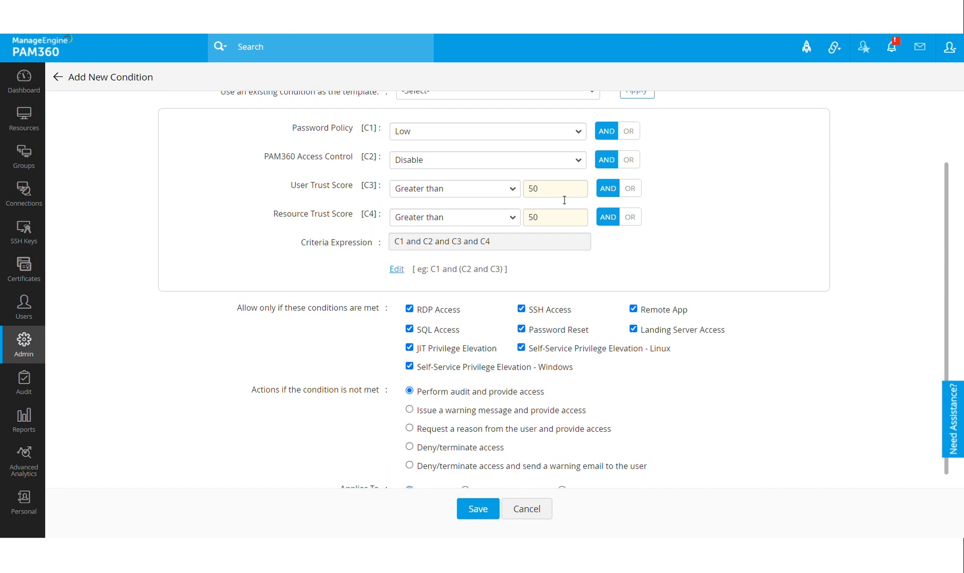
Set the unmet-condition action to 'Issue a warning message and provide access'.
{"action": "scroll", "scroll_direction": "down", "scroll_amount": 3}
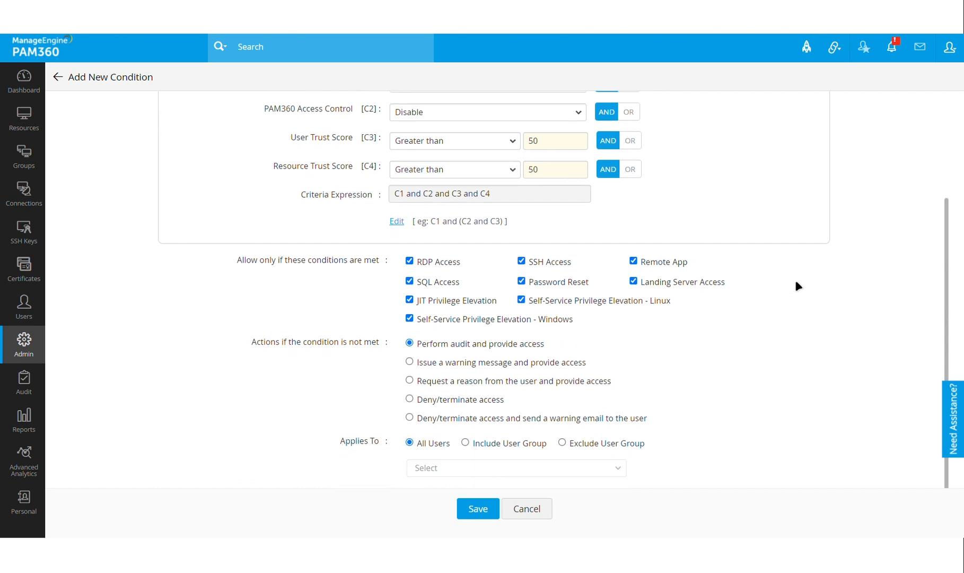
{"action": "mouse_move", "coordinate": [310, 302]}
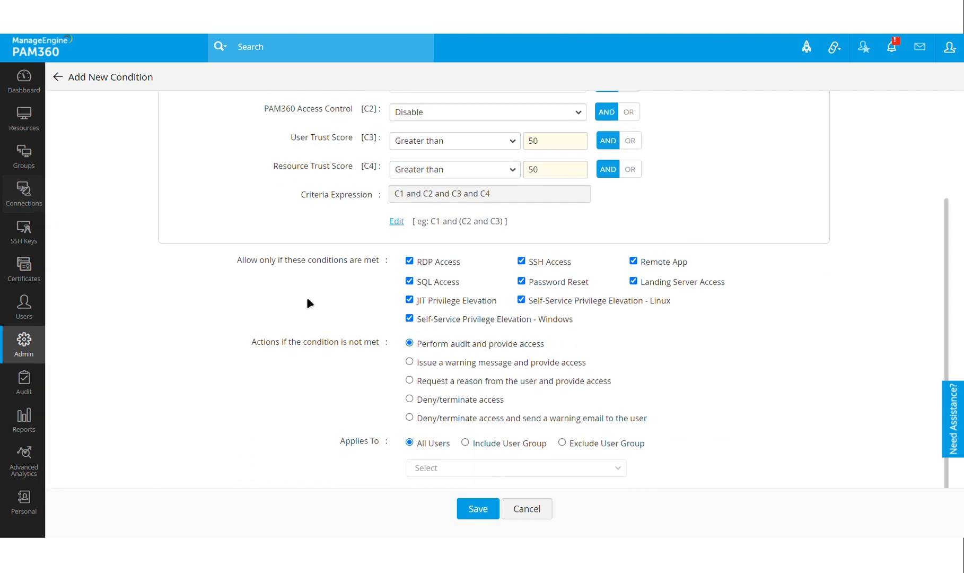
{"action": "scroll", "scroll_direction": "up", "scroll_amount": 3}
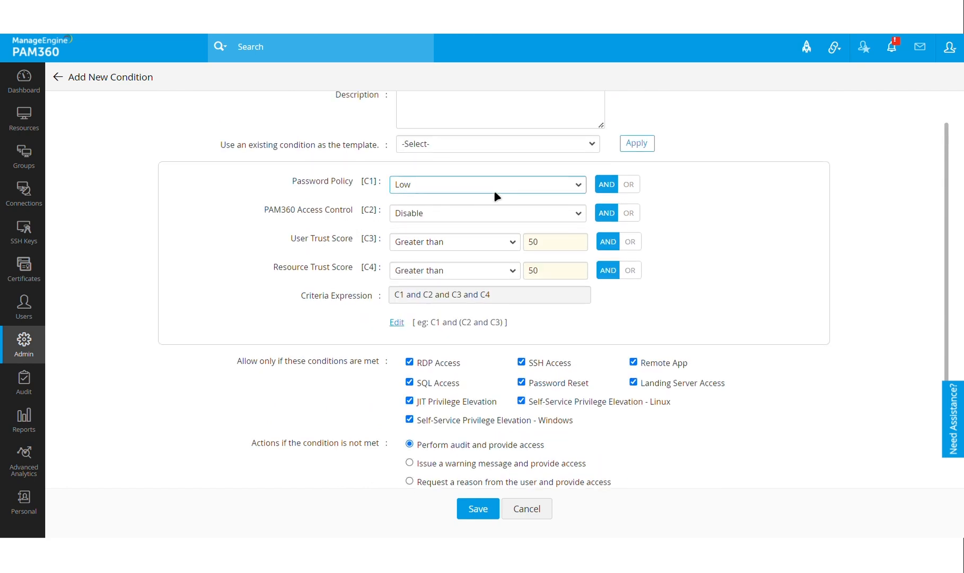
{"action": "mouse_move", "coordinate": [449, 226]}
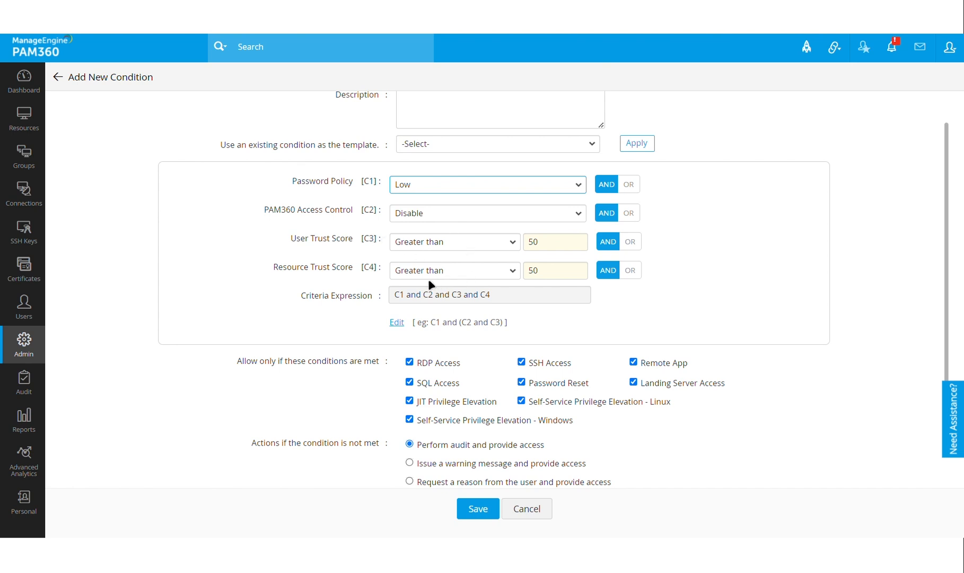
{"action": "scroll", "scroll_direction": "down", "scroll_amount": 3}
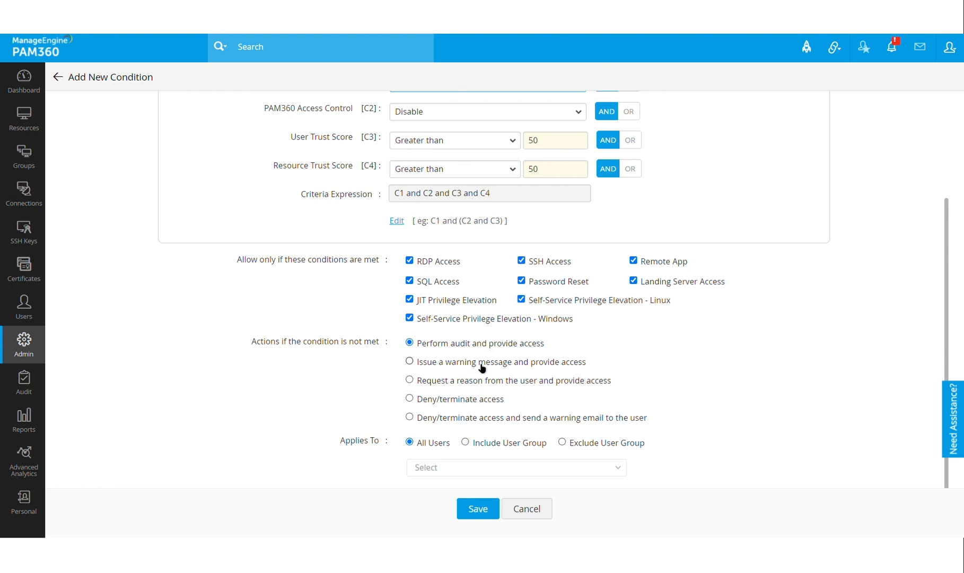
{"action": "left_click", "coordinate": [409, 360]}
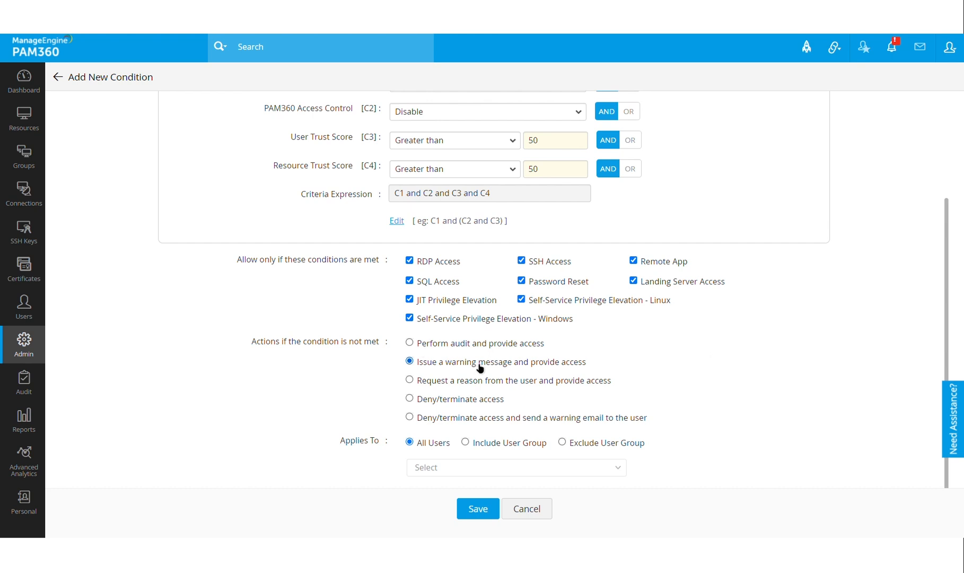
{"action": "mouse_move", "coordinate": [553, 410]}
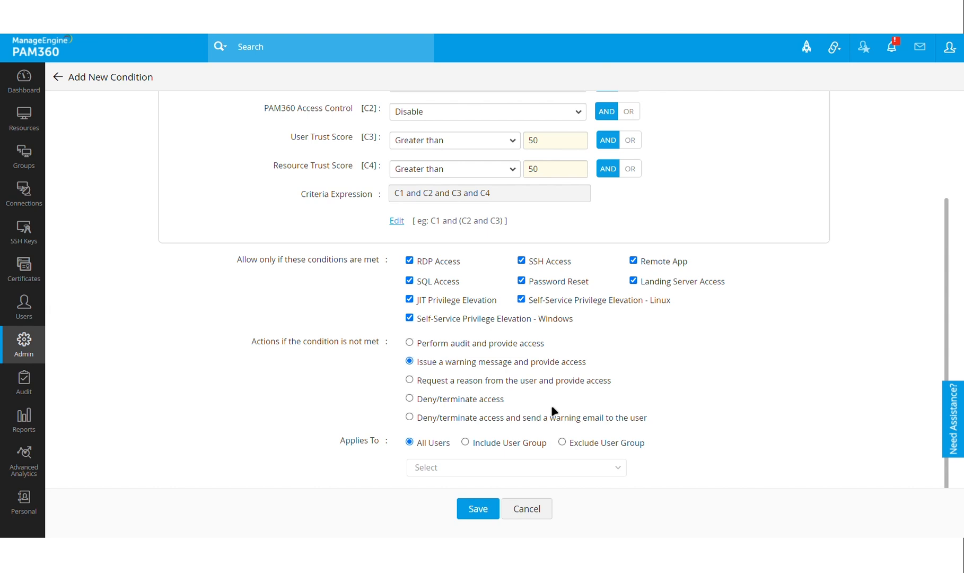
{"action": "mouse_move", "coordinate": [490, 390]}
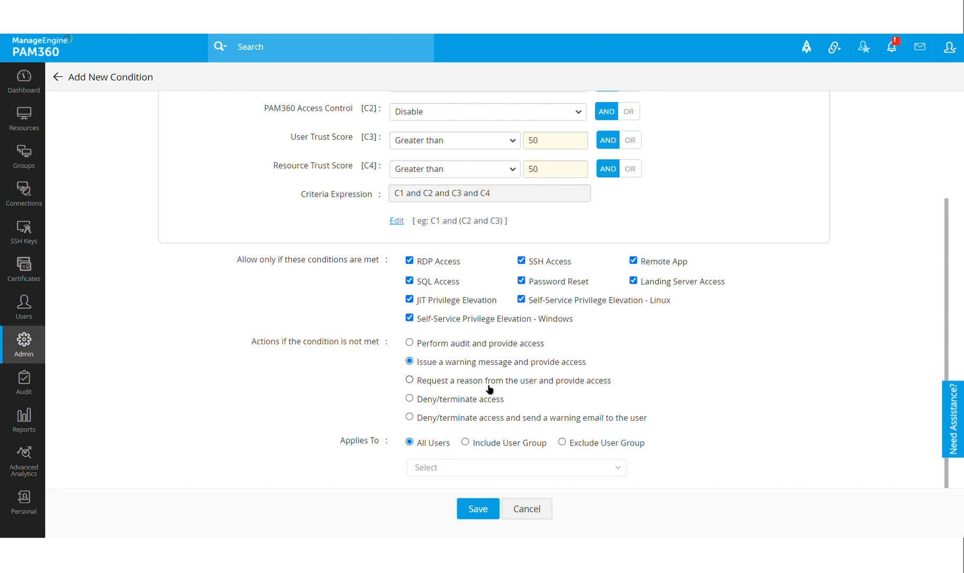
{"action": "mouse_move", "coordinate": [461, 407]}
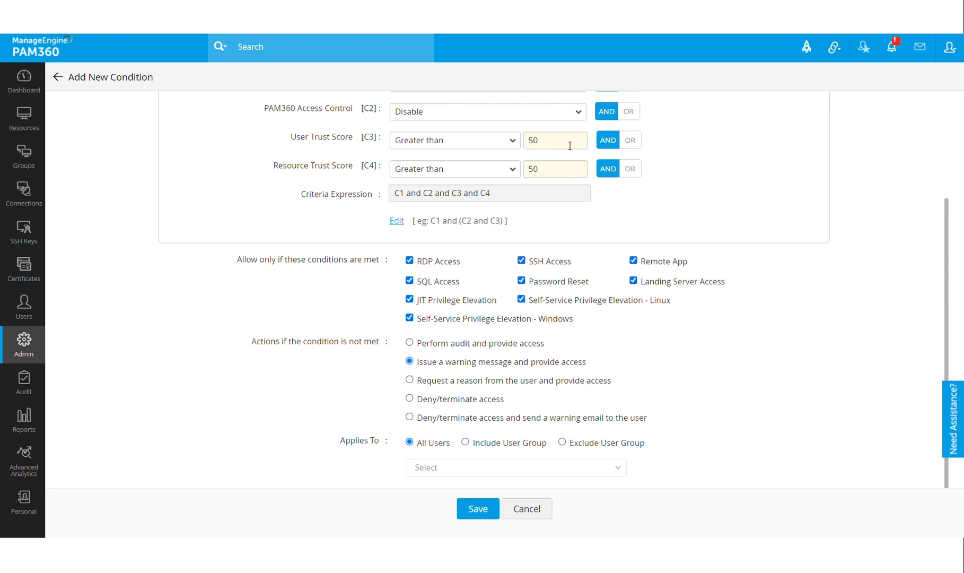
{"action": "mouse_move", "coordinate": [463, 410]}
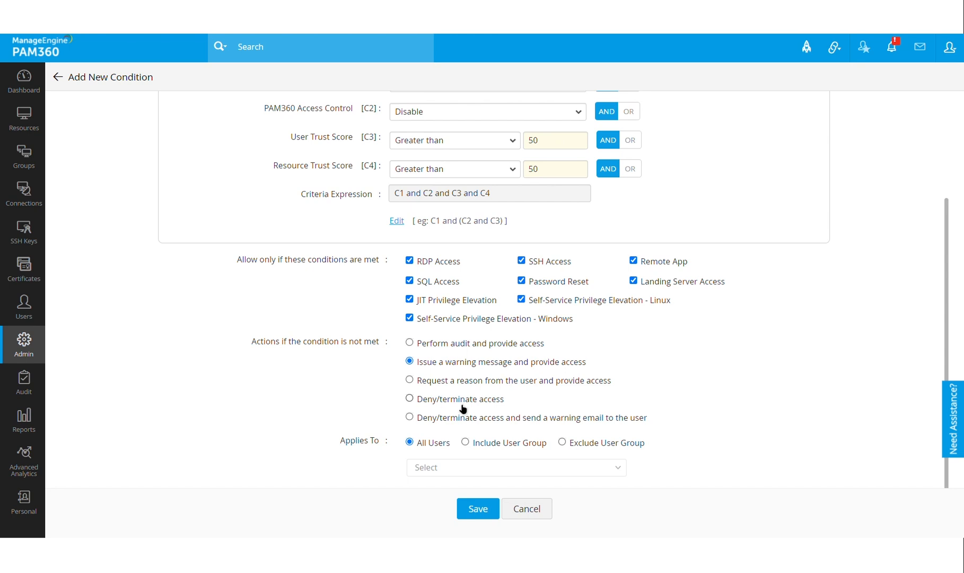
Change the unmet-condition action to 'Deny/terminate access', leaving the form unsaved.
{"action": "left_click", "coordinate": [410, 399]}
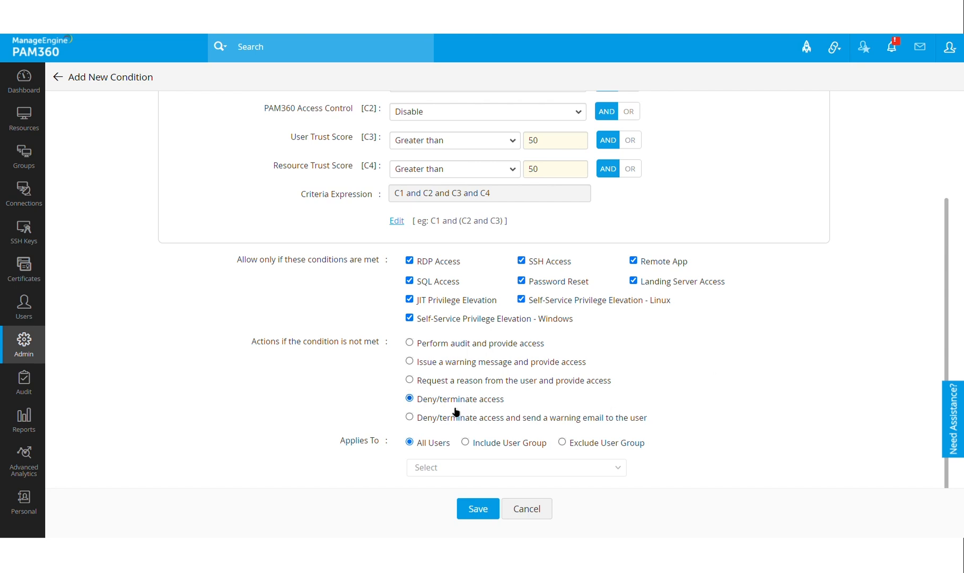
{"action": "mouse_move", "coordinate": [469, 410]}
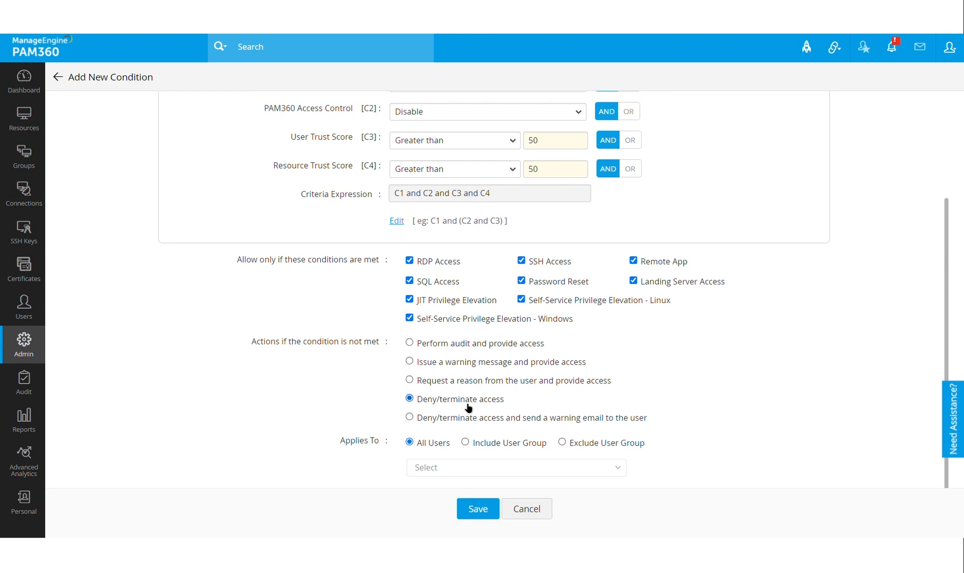
{"action": "mouse_move", "coordinate": [777, 375]}
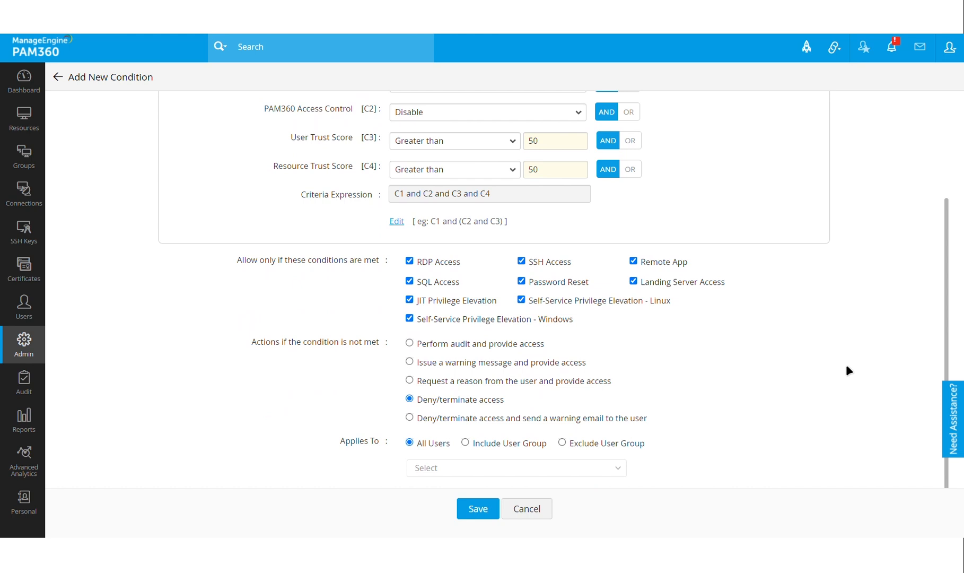
{"action": "mouse_move", "coordinate": [924, 264]}
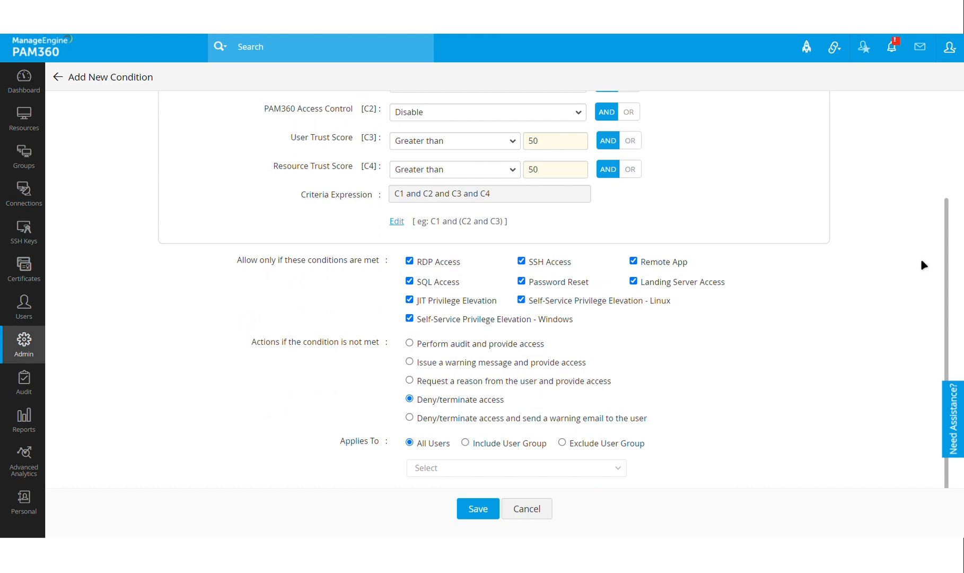
{"action": "mouse_move", "coordinate": [921, 266]}
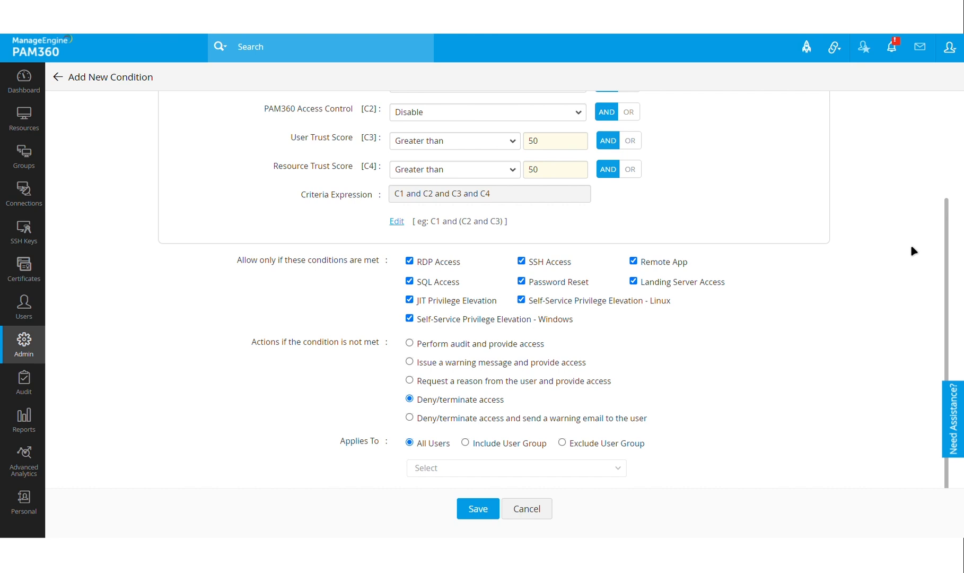
Leave the condition form for the Resources list showing trust scores 61% and 69%.
{"action": "scroll", "scroll_direction": "up", "scroll_amount": 3}
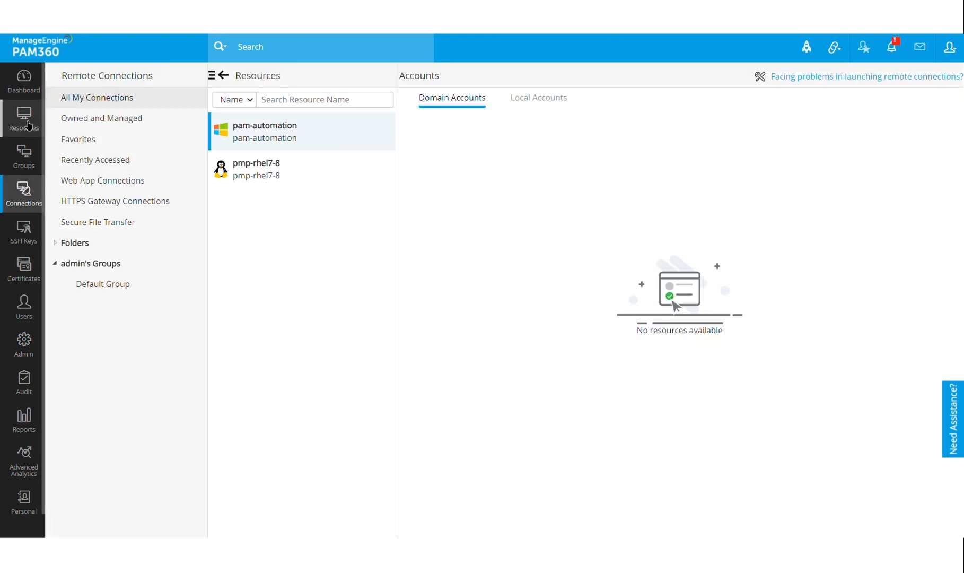
{"action": "left_click", "coordinate": [23, 117]}
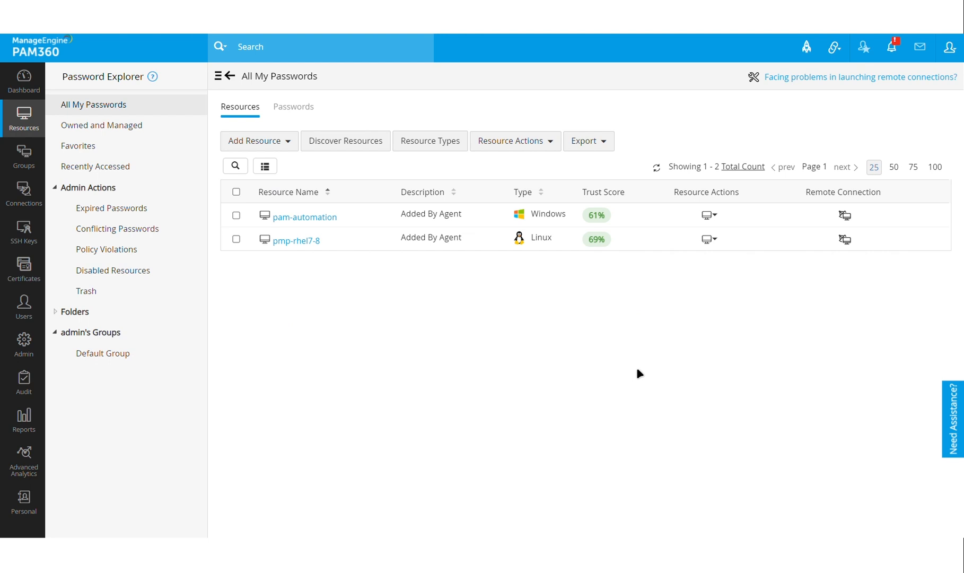
{"action": "mouse_move", "coordinate": [545, 354]}
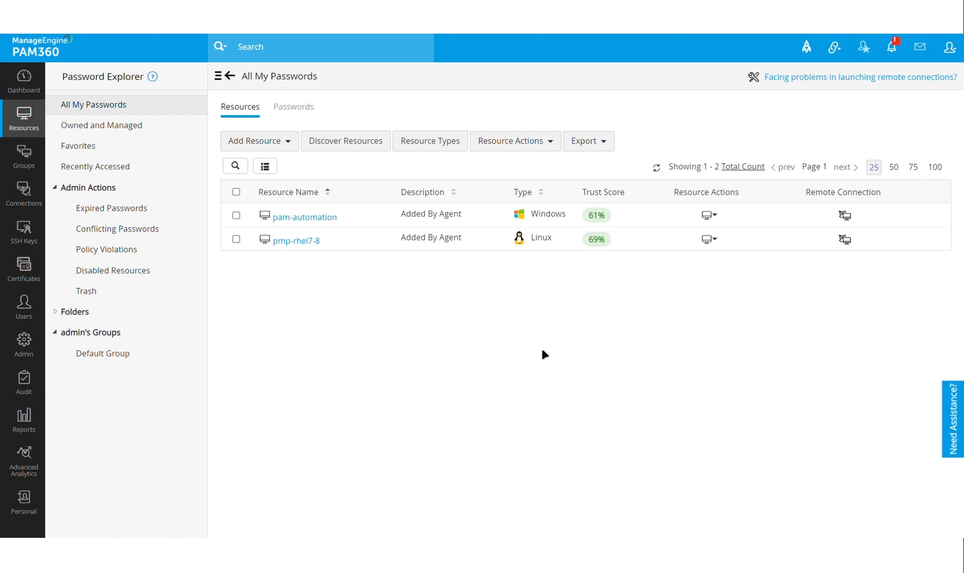
{"action": "mouse_move", "coordinate": [584, 420]}
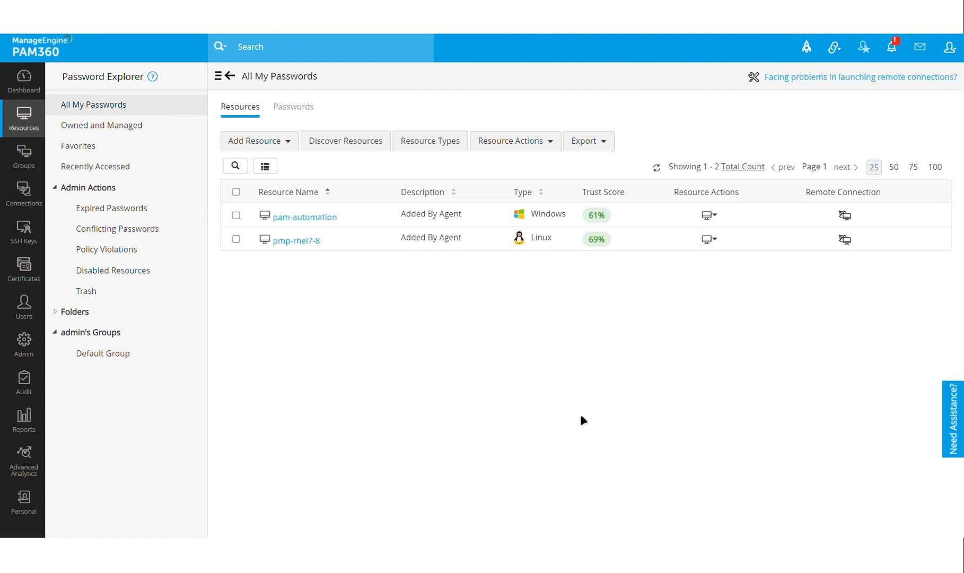
{"action": "mouse_move", "coordinate": [577, 356]}
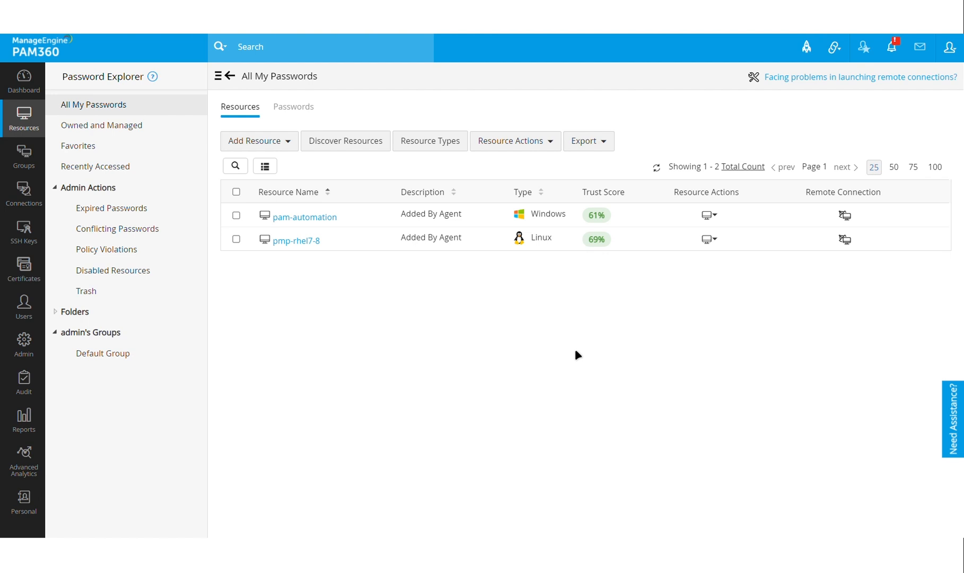